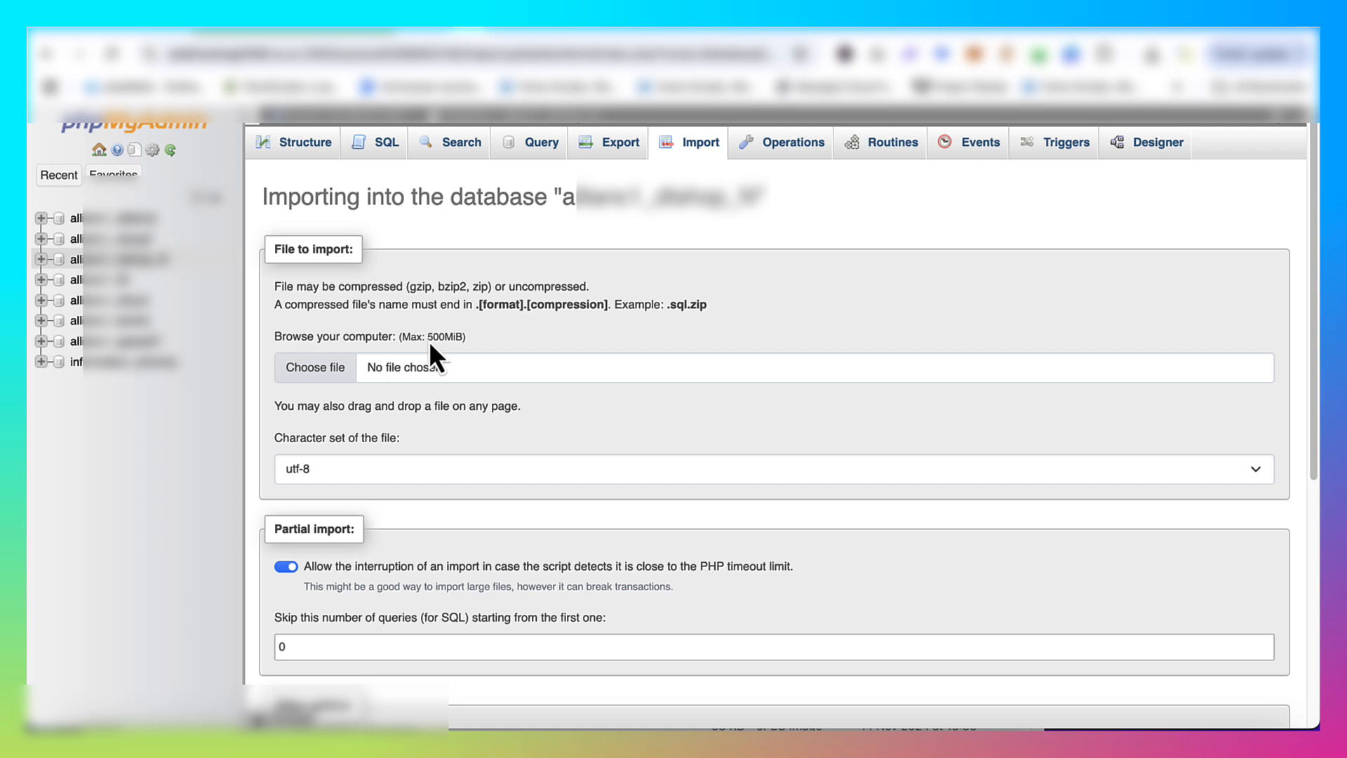
{"action": "mouse_move", "coordinate": [486, 359]}
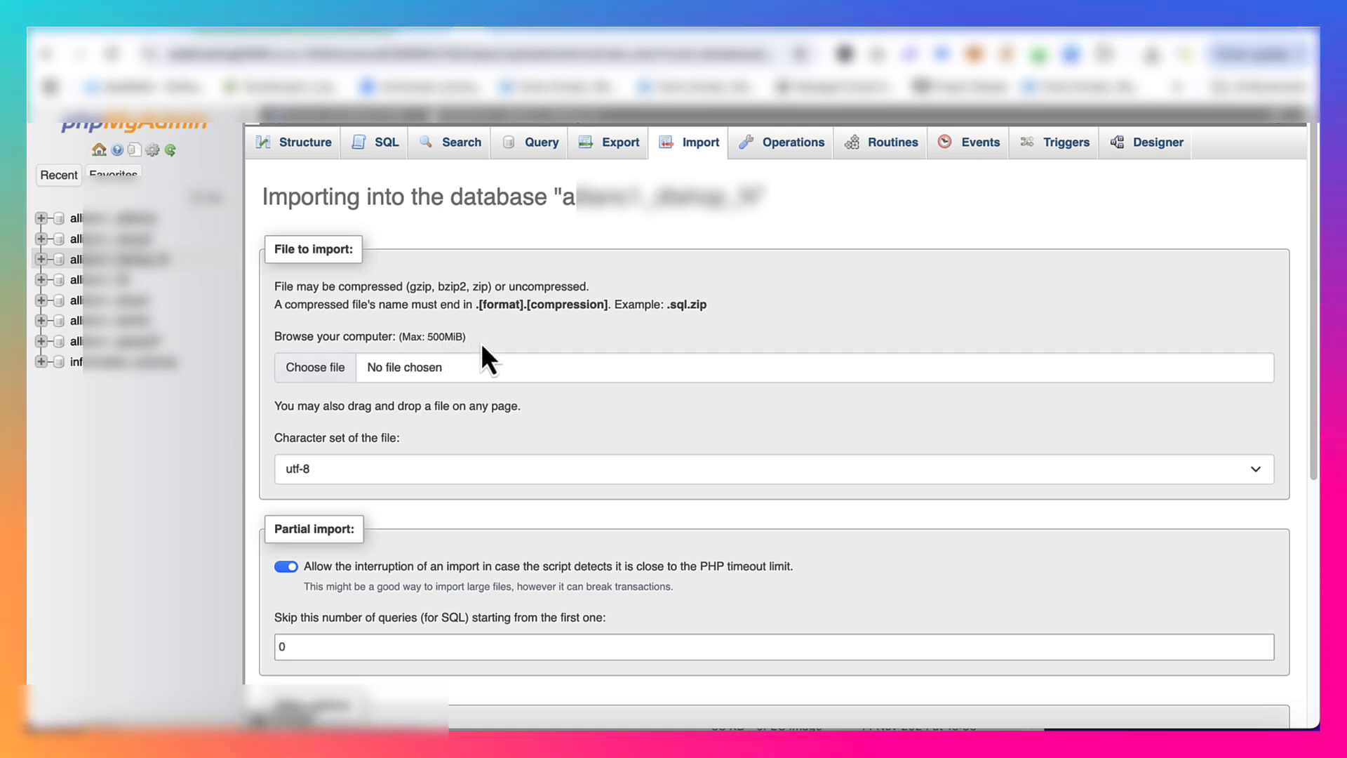
{"action": "mouse_move", "coordinate": [516, 352]}
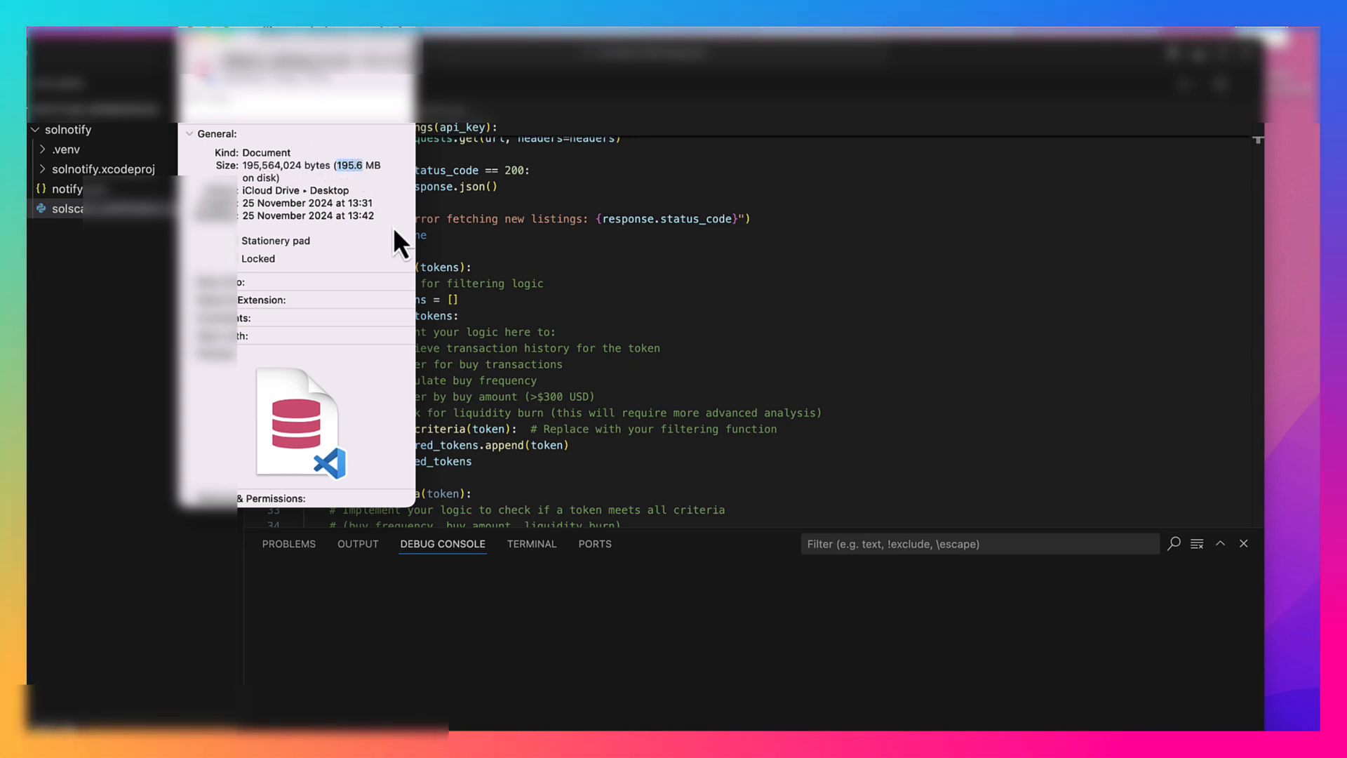
{"action": "mouse_move", "coordinate": [365, 284]}
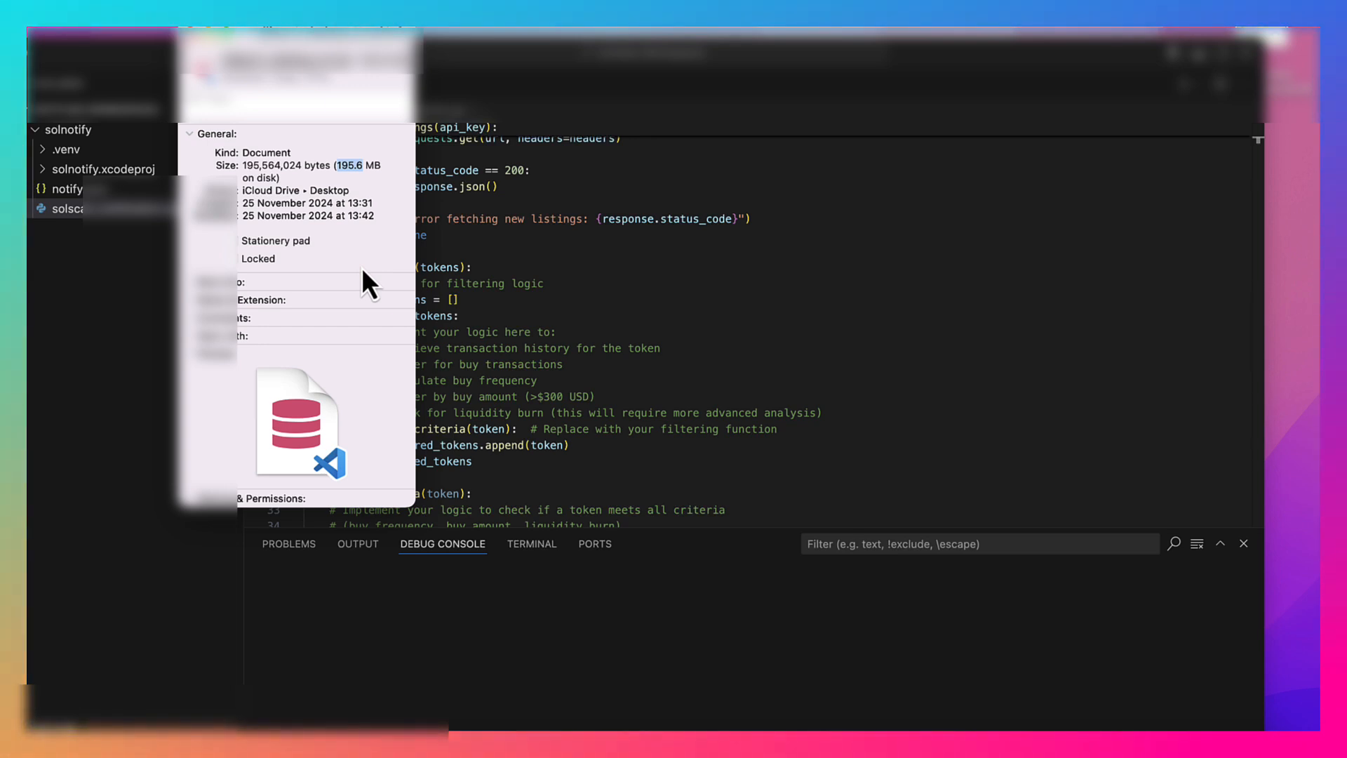
{"action": "mouse_move", "coordinate": [273, 180]}
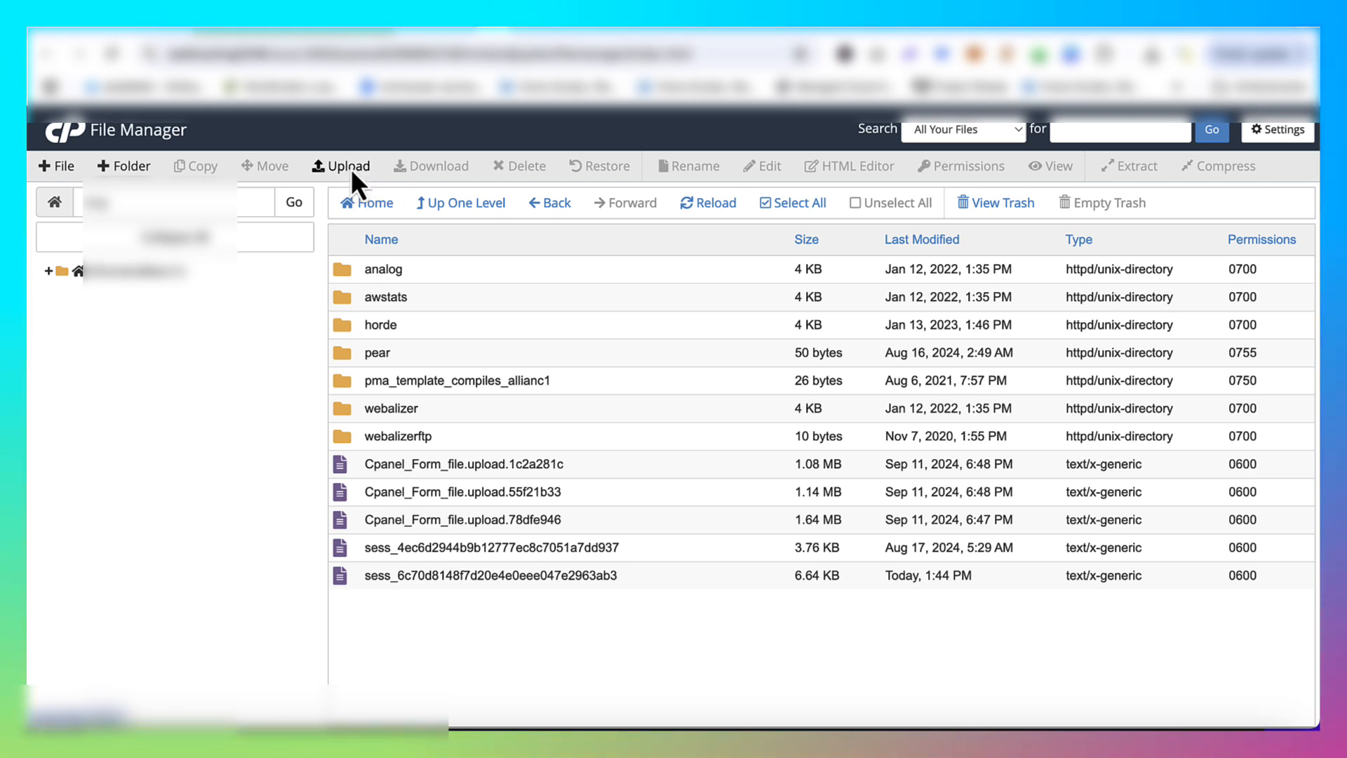
Upload the SQL dump into the tmp folder, then return to the listing at 100%.
{"action": "left_click", "coordinate": [340, 166]}
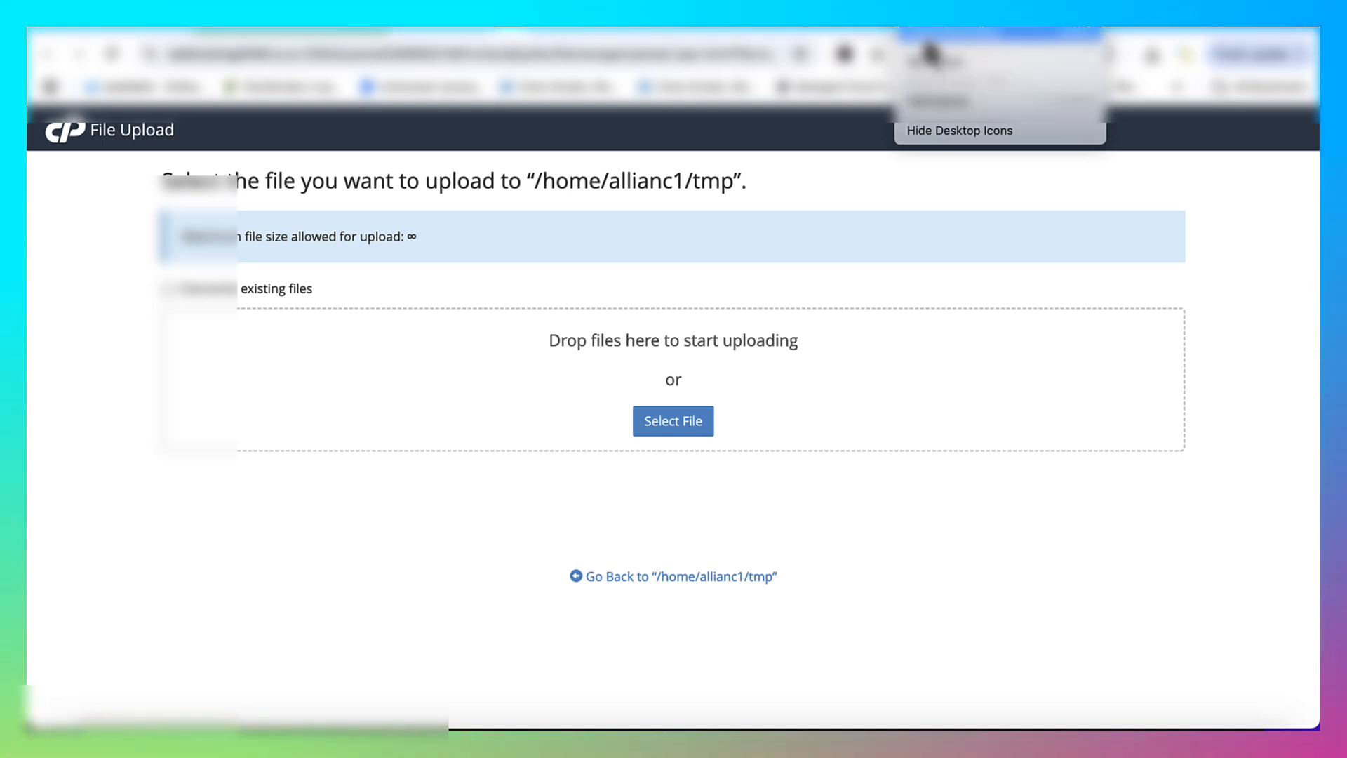
{"action": "left_click", "coordinate": [673, 421]}
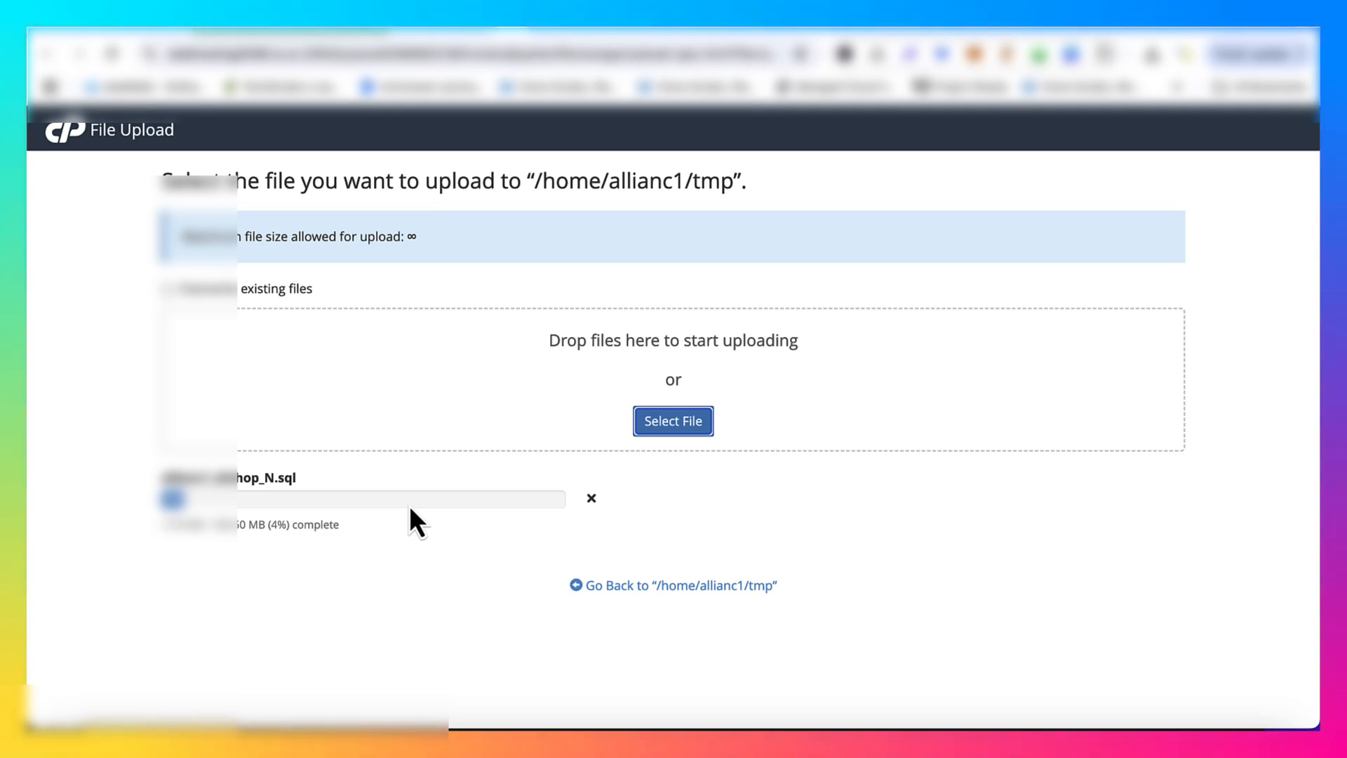
{"action": "mouse_move", "coordinate": [421, 305]}
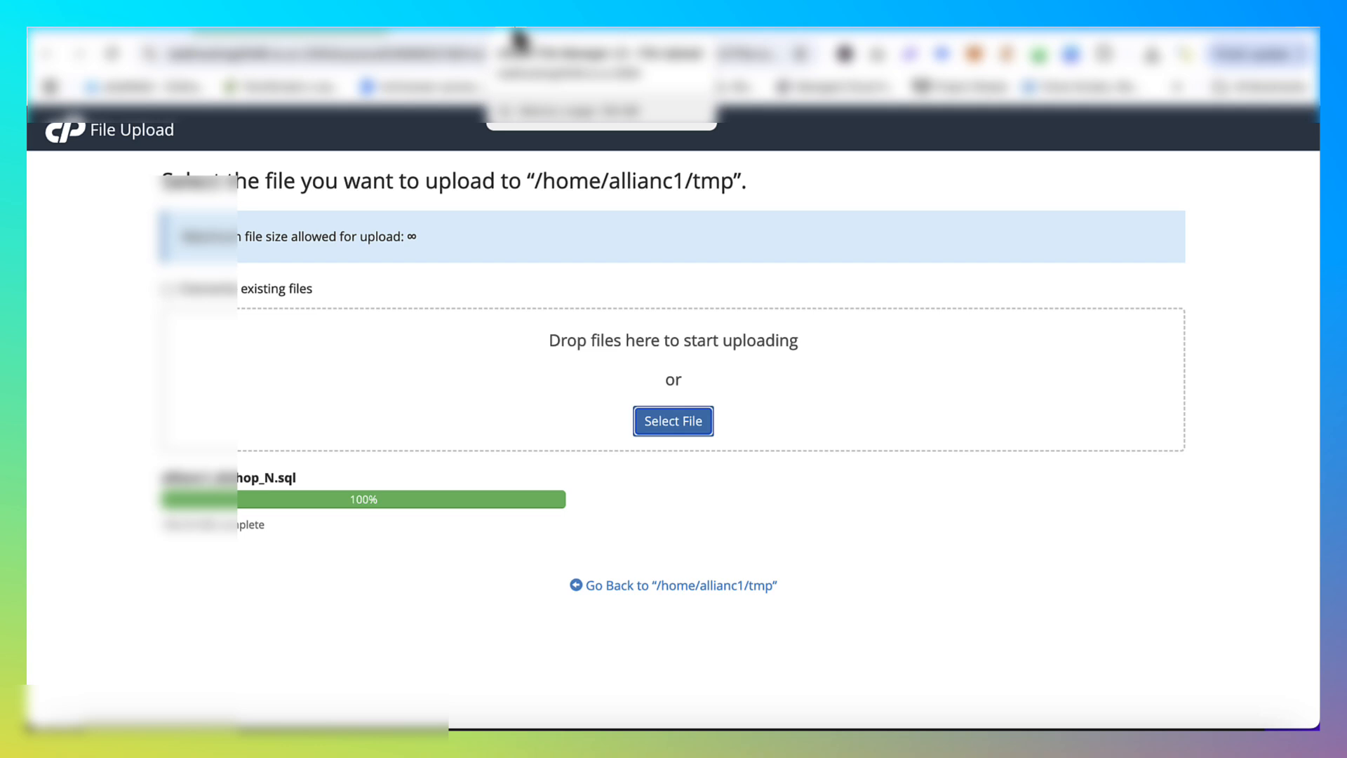
{"action": "left_click", "coordinate": [673, 585]}
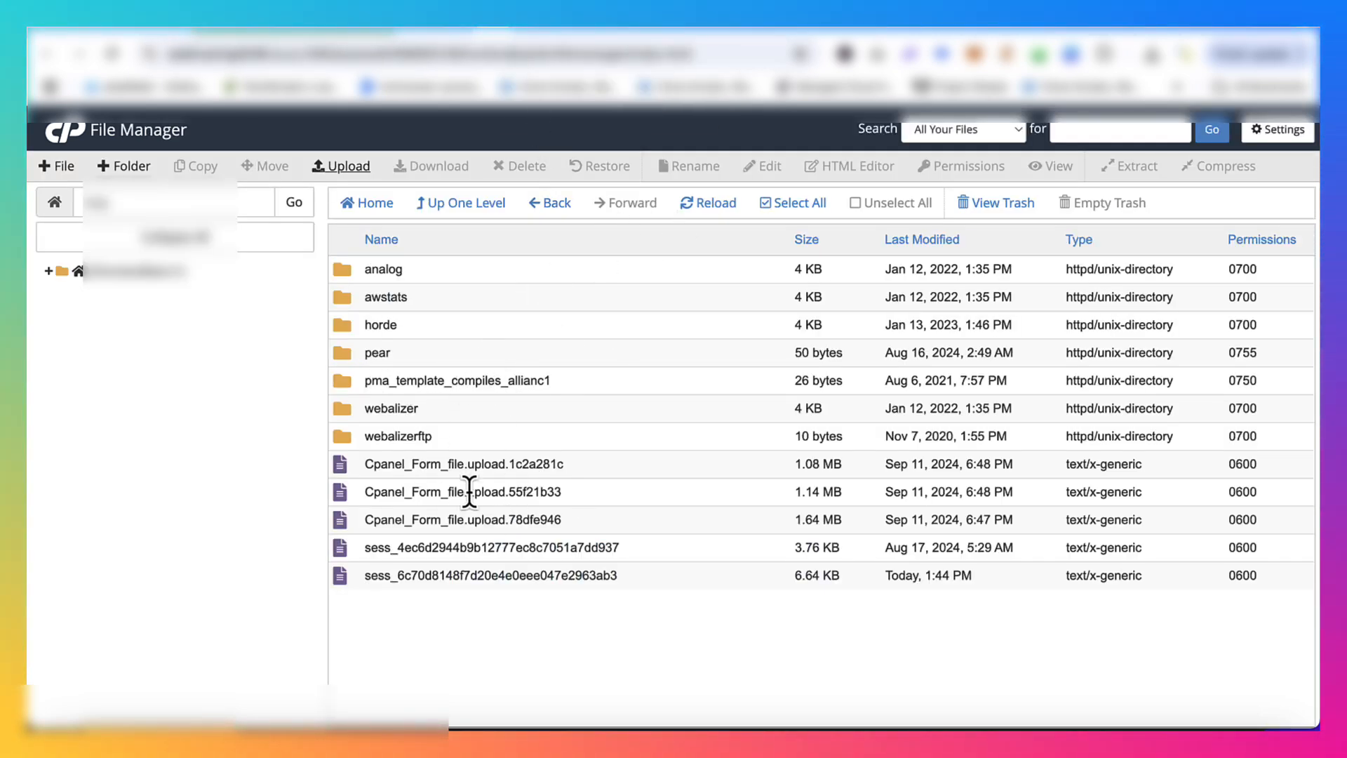
Refresh the listing and compress the uploaded .sql file into a Zip archive.
{"action": "left_click", "coordinate": [708, 202]}
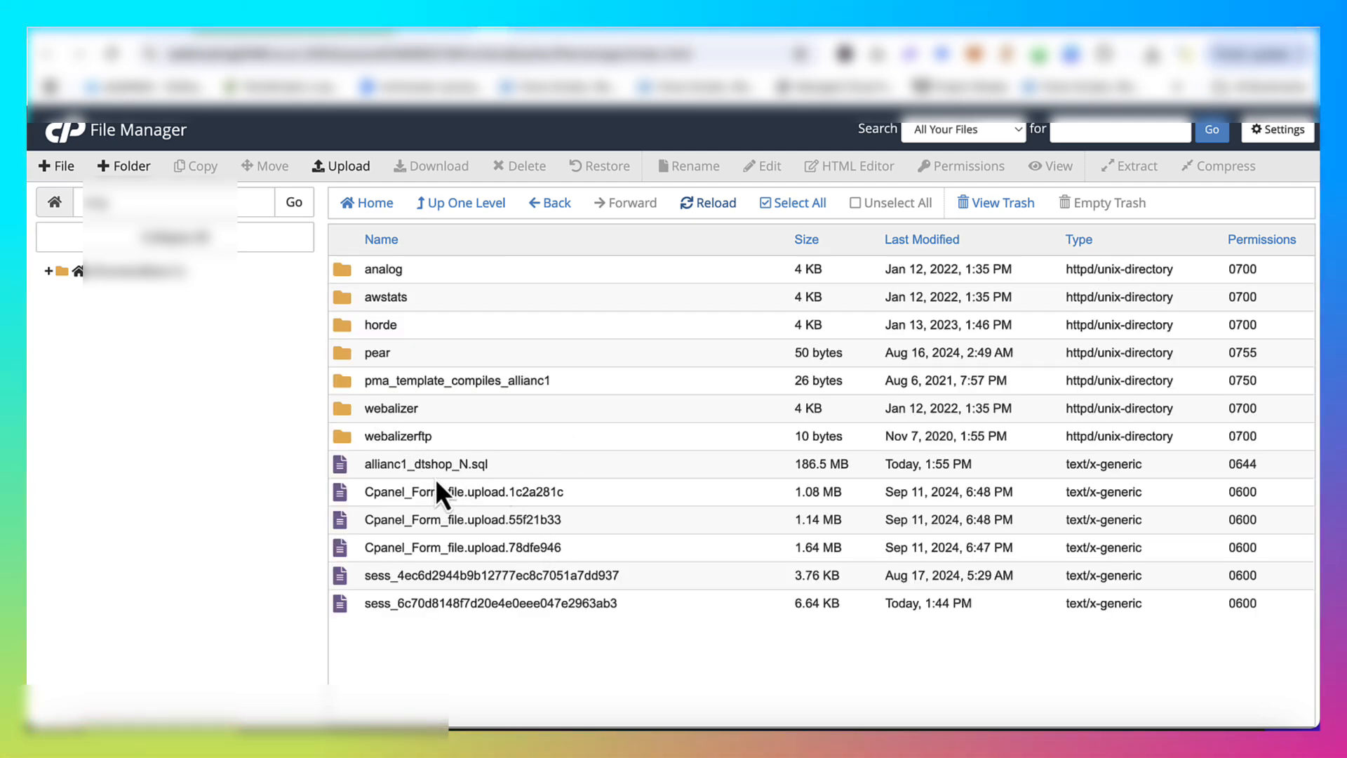
{"action": "right_click", "coordinate": [425, 464]}
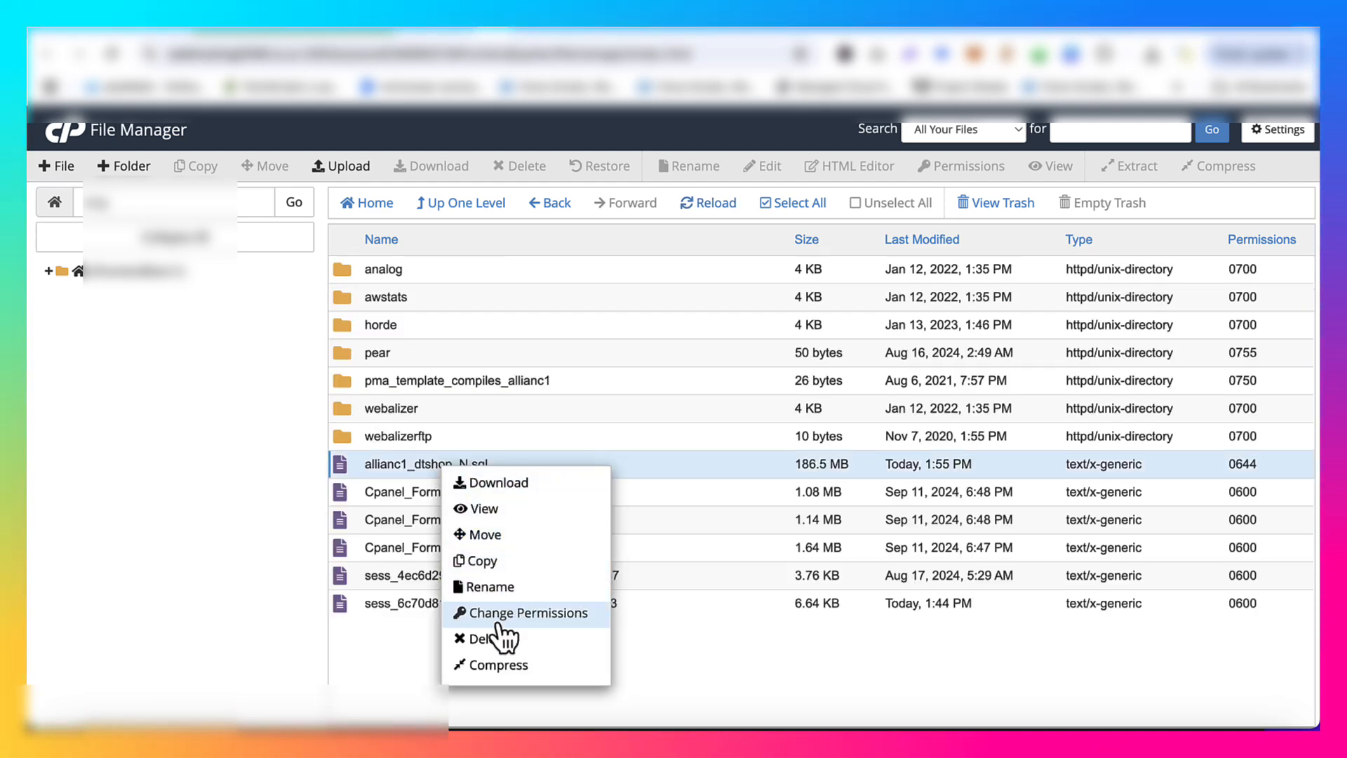
{"action": "left_click", "coordinate": [498, 665]}
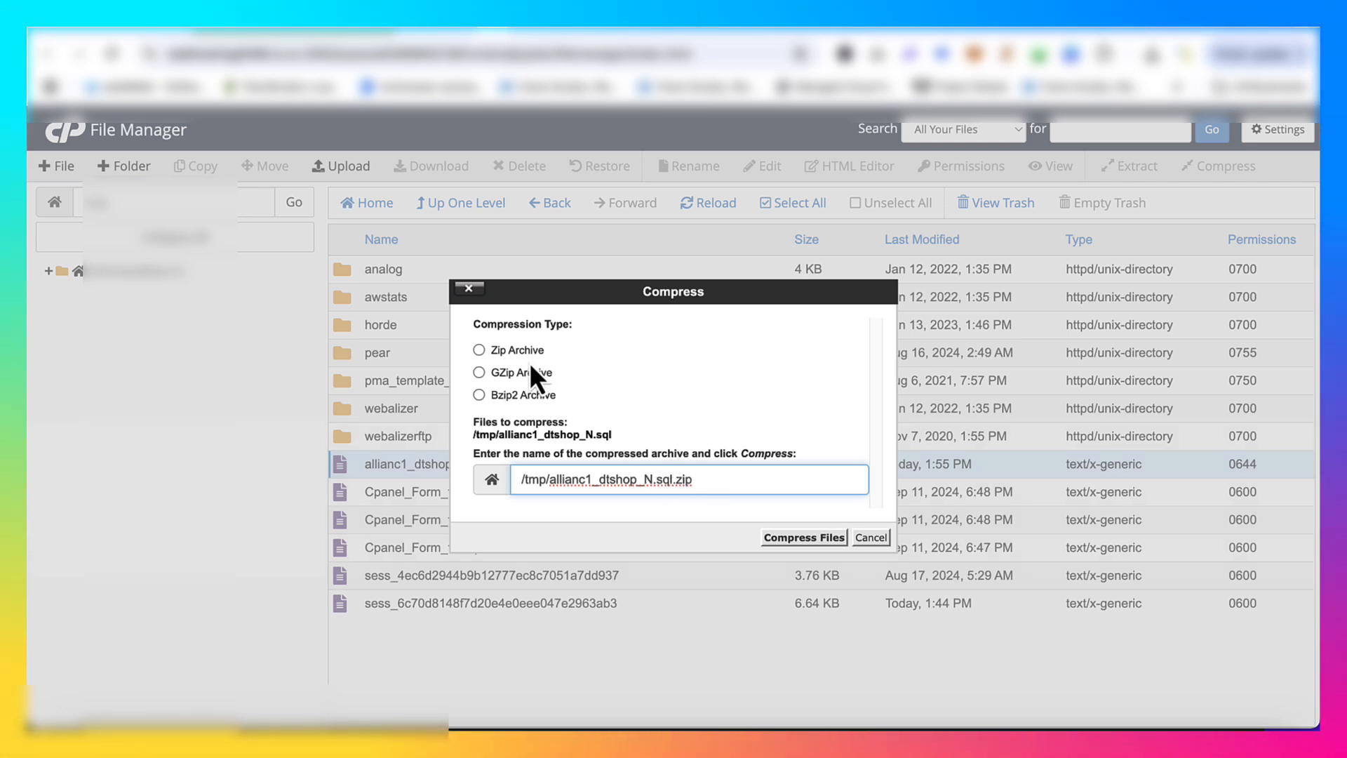
{"action": "left_click", "coordinate": [479, 350]}
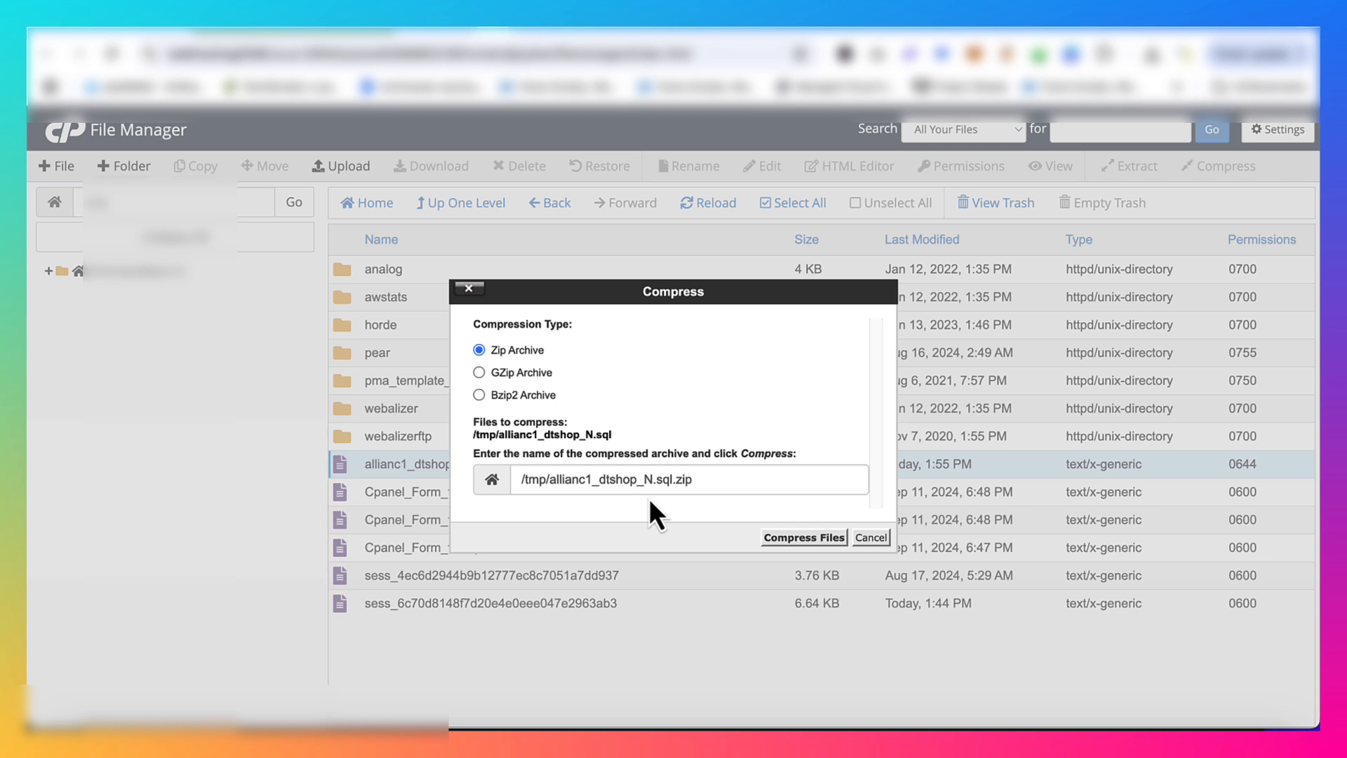
{"action": "mouse_move", "coordinate": [804, 537]}
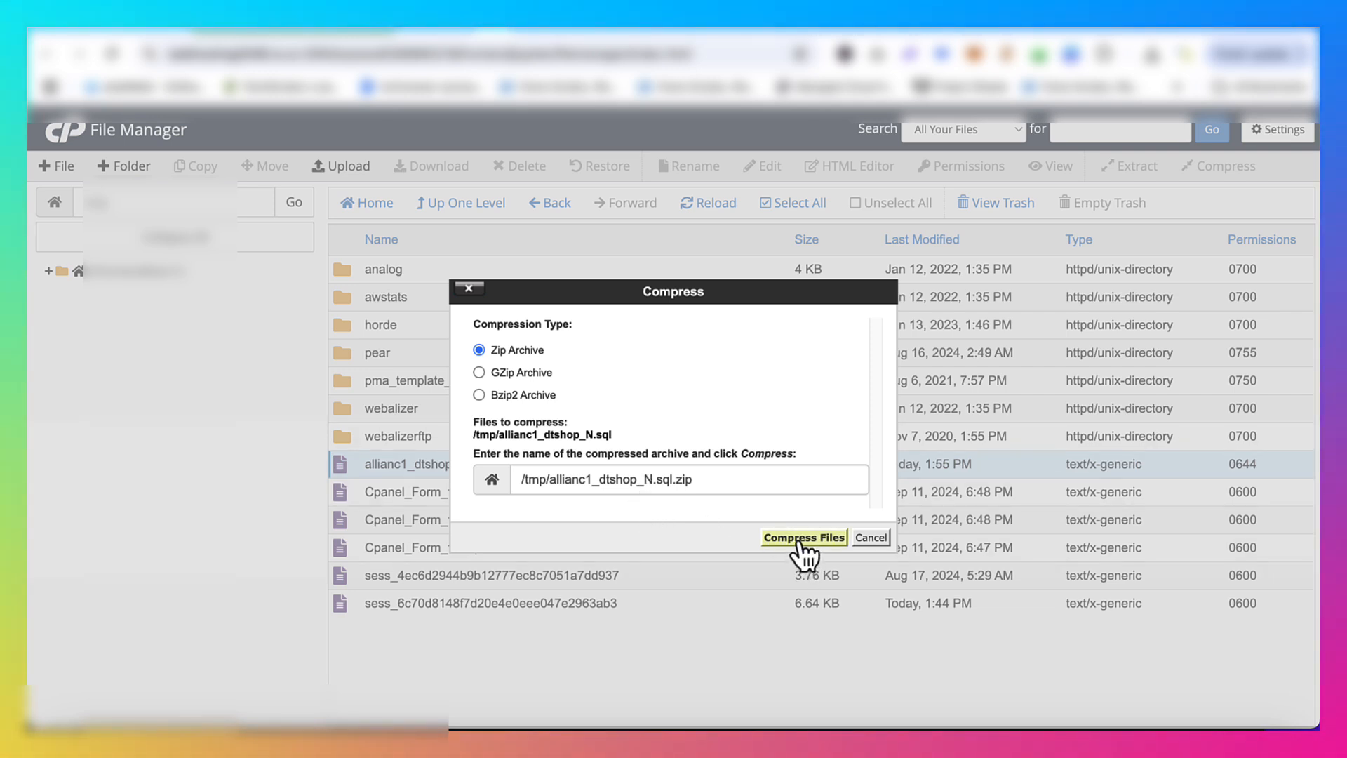
{"action": "left_click", "coordinate": [804, 536]}
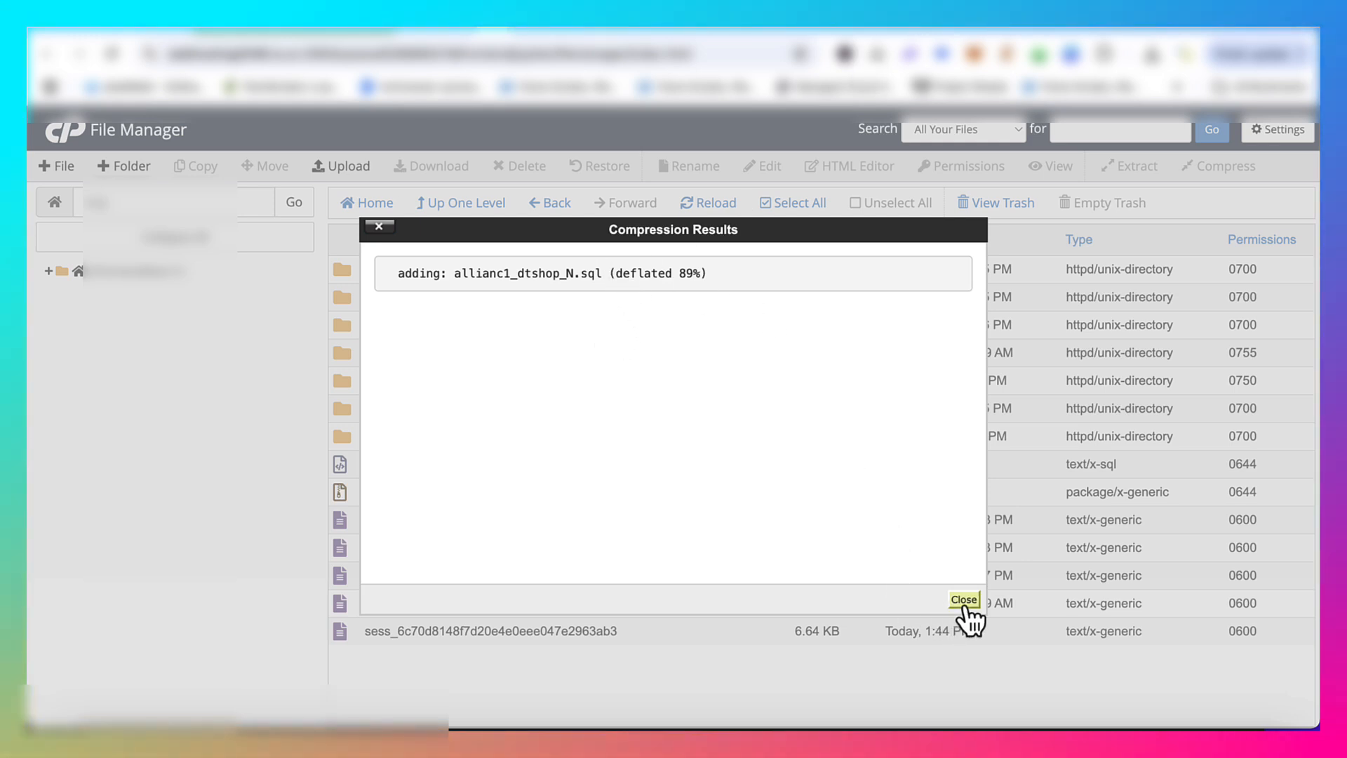
Dismiss the compression results, select the new 19.86 MB .sql.zip, and return to the dashboard.
{"action": "left_click", "coordinate": [964, 599]}
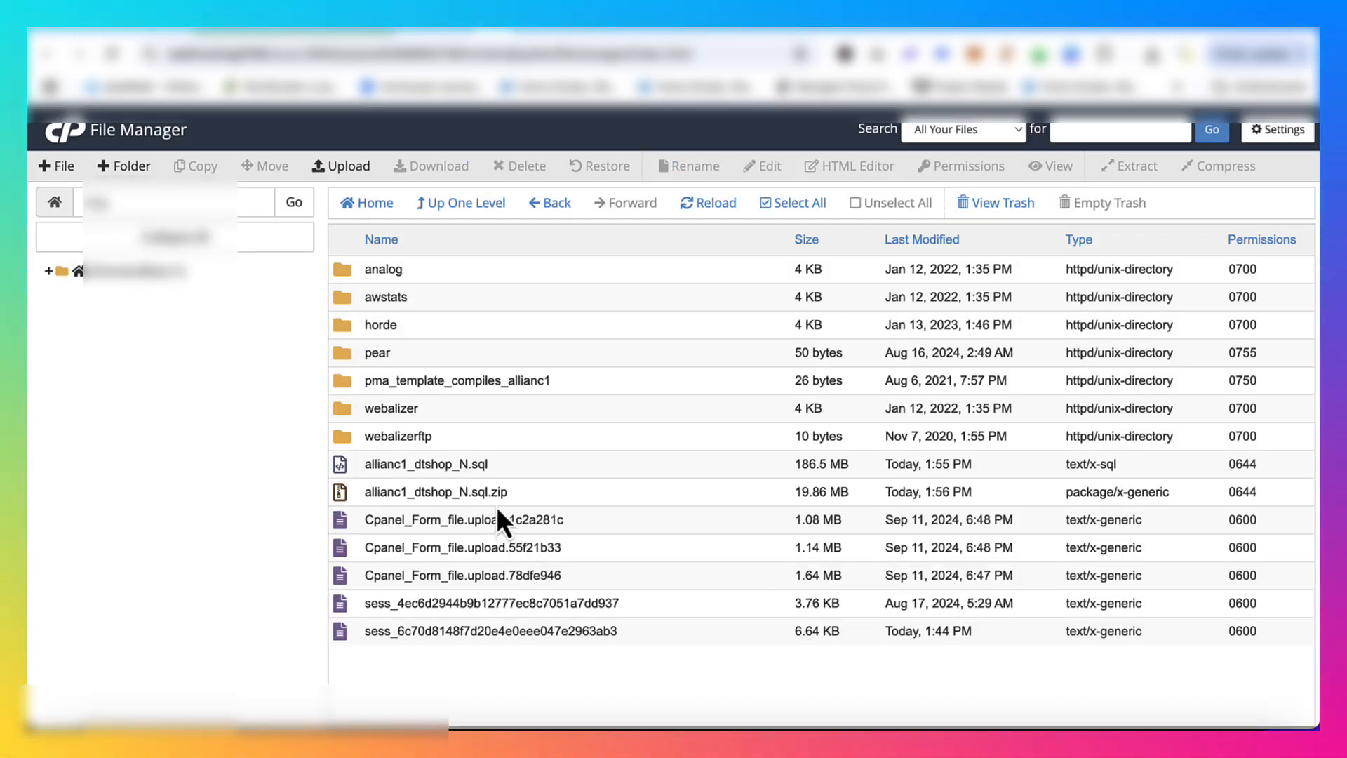
{"action": "mouse_move", "coordinate": [744, 498]}
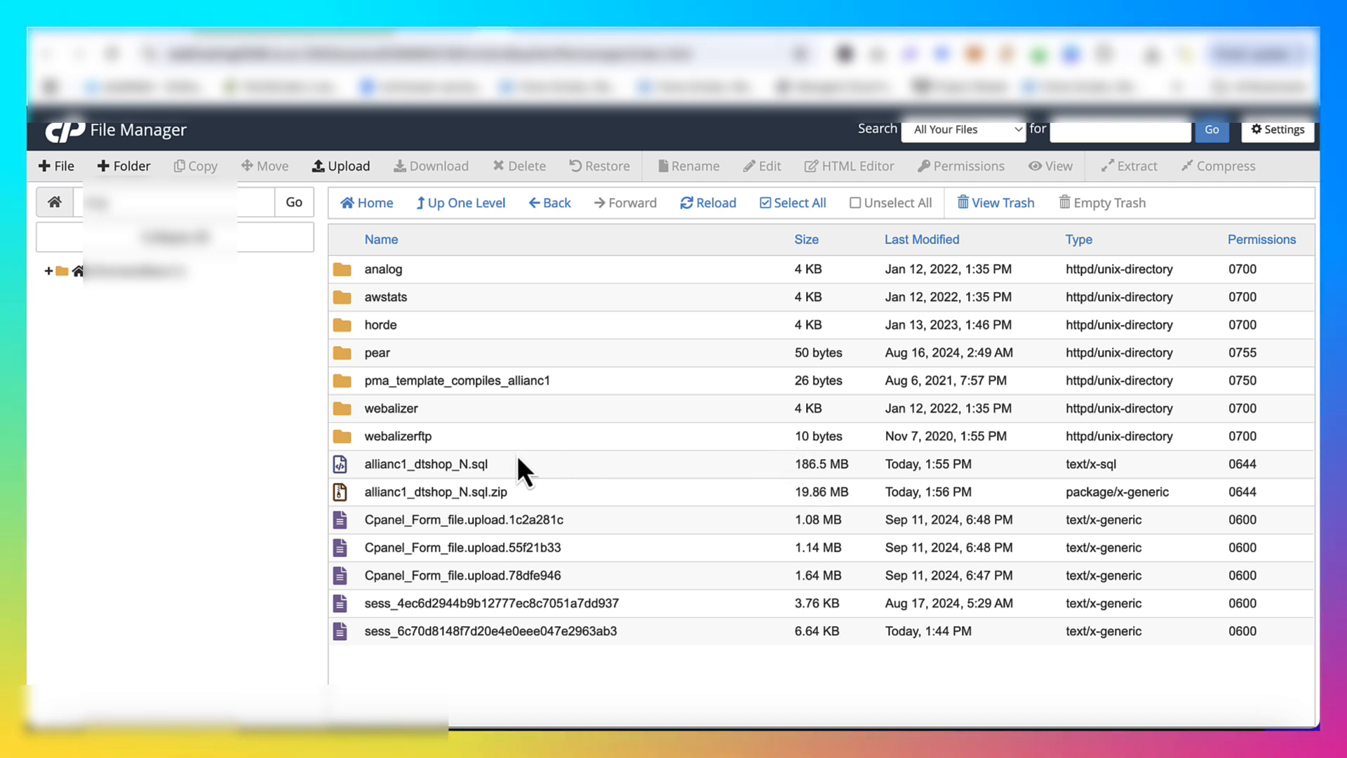
{"action": "mouse_move", "coordinate": [812, 490]}
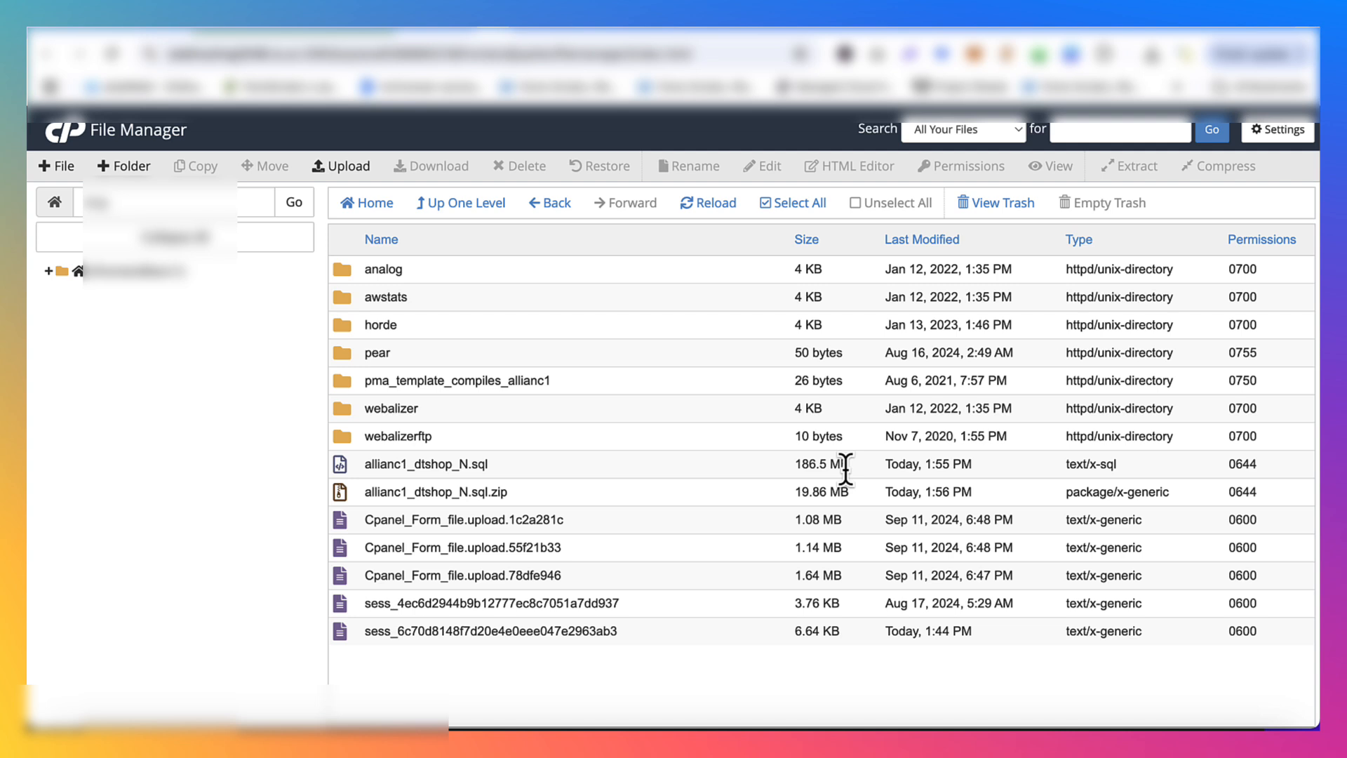
{"action": "mouse_move", "coordinate": [802, 515]}
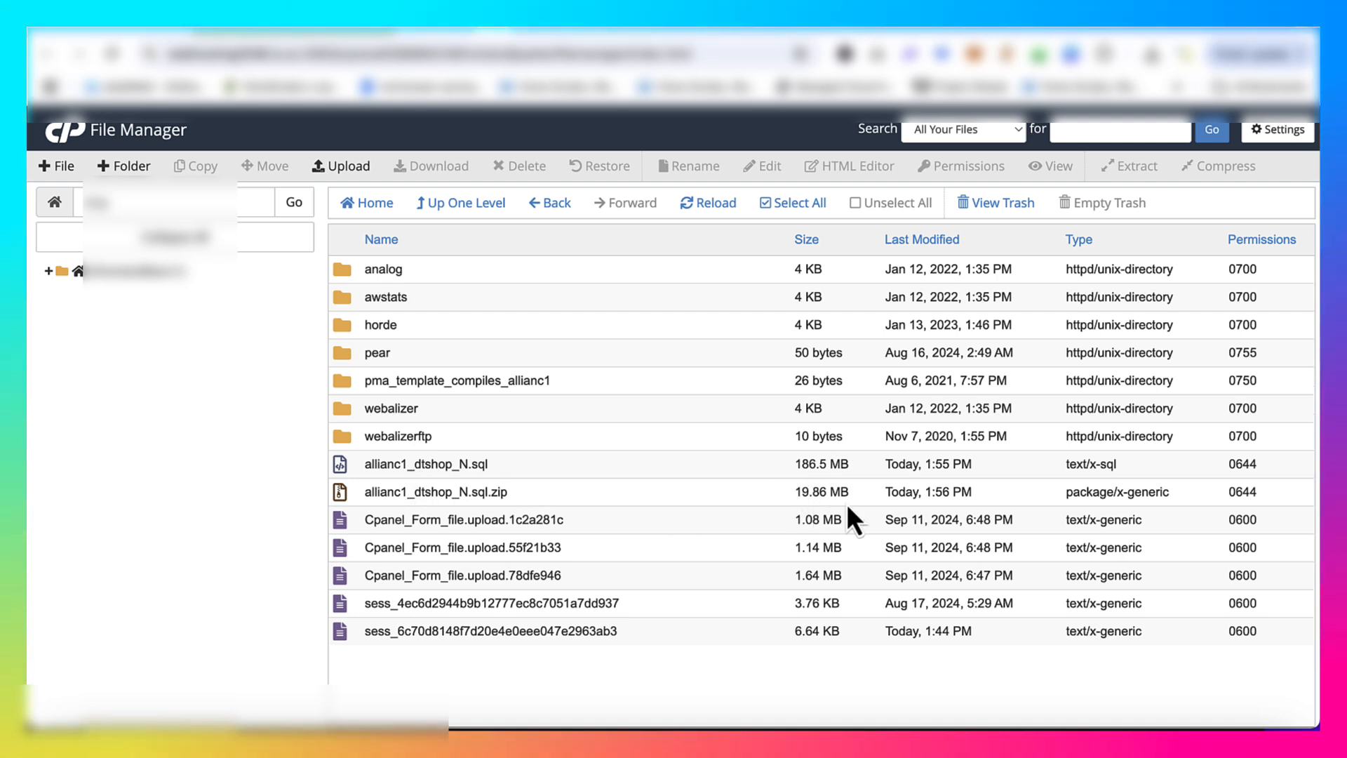
{"action": "left_click", "coordinate": [434, 491]}
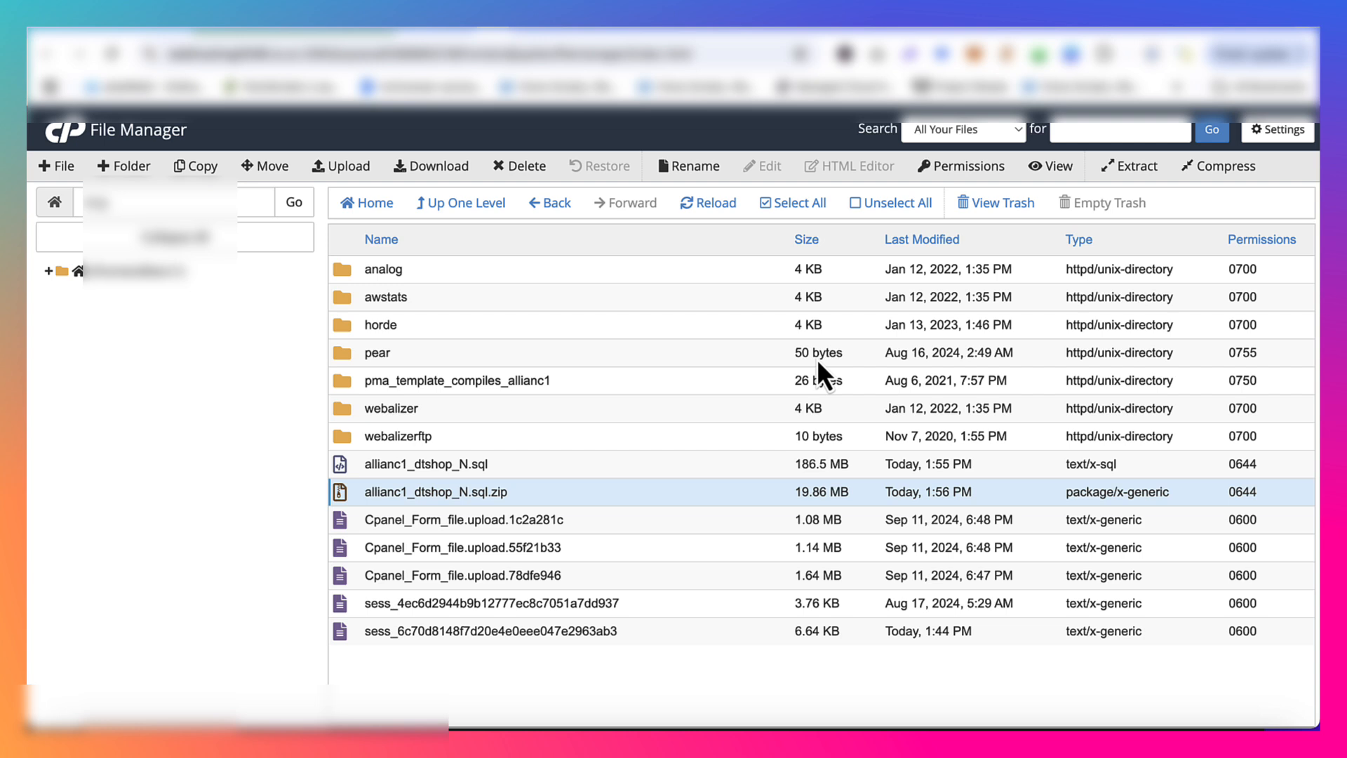
{"action": "left_click", "coordinate": [1159, 54]}
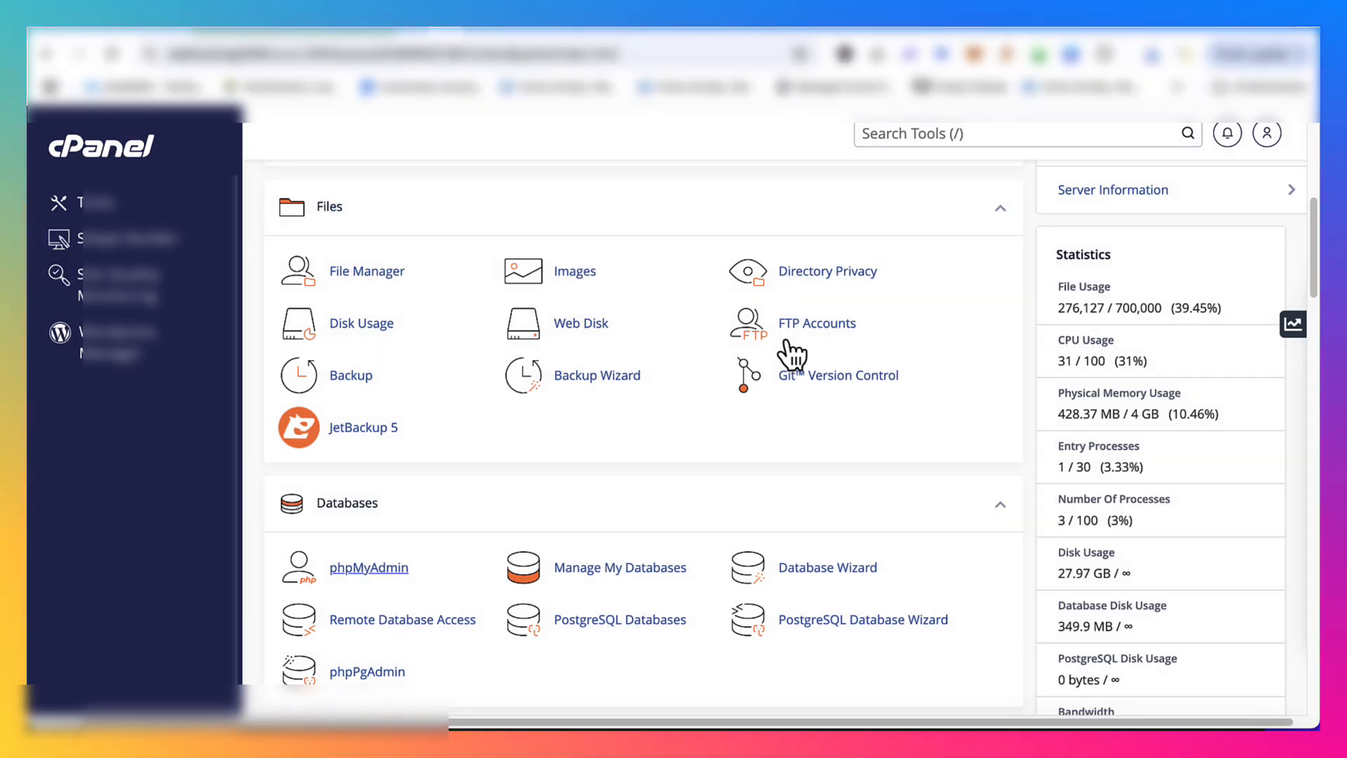
{"action": "mouse_move", "coordinate": [417, 307]}
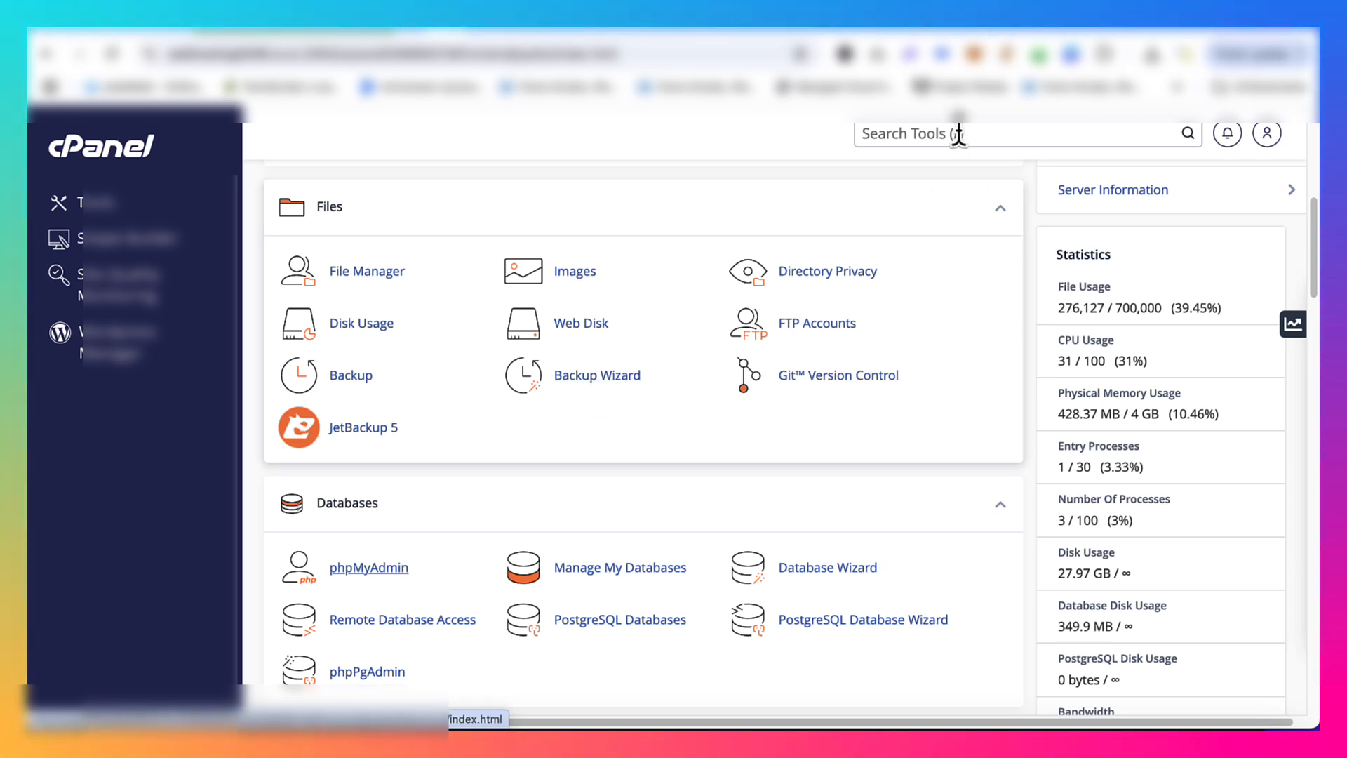
In Backup Wizard, choose Restore then Databases to reach the database-restore step.
{"action": "left_click", "coordinate": [597, 375]}
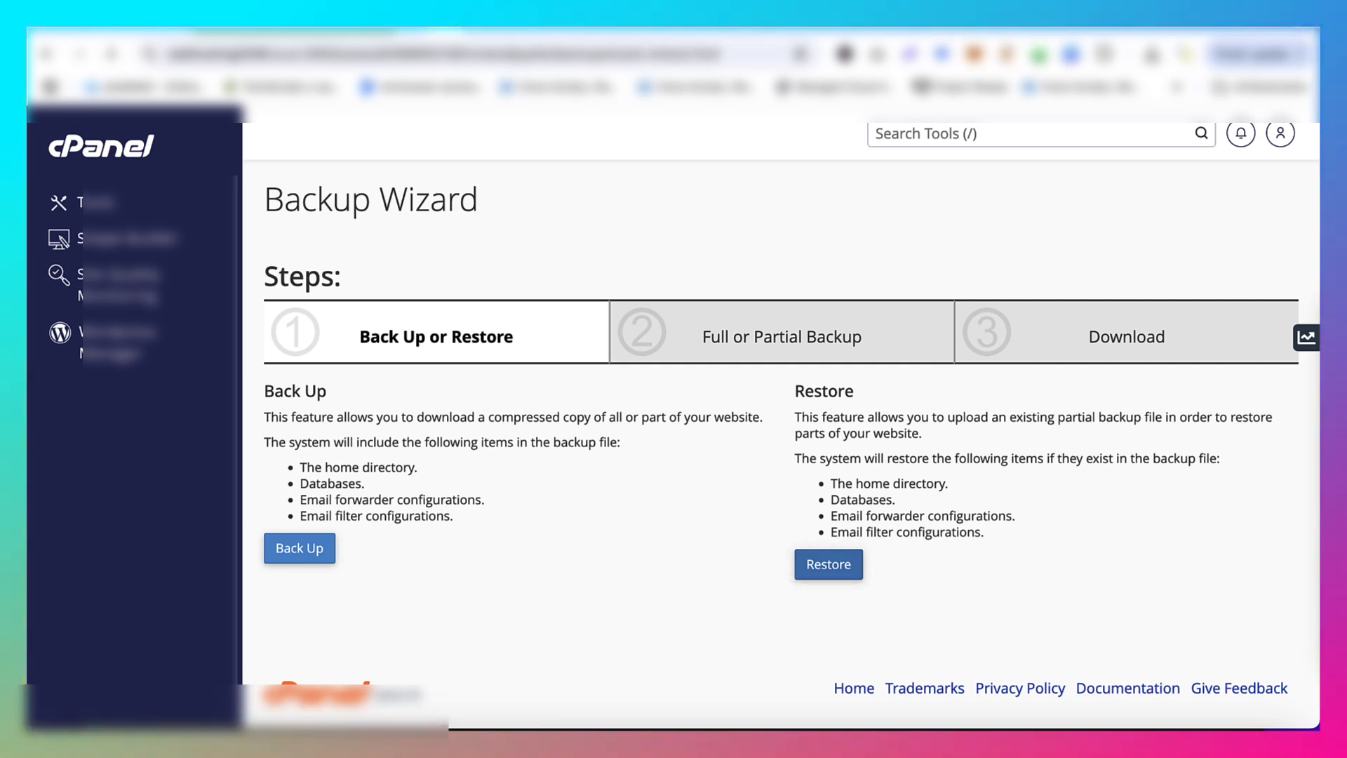
{"action": "left_click", "coordinate": [826, 564]}
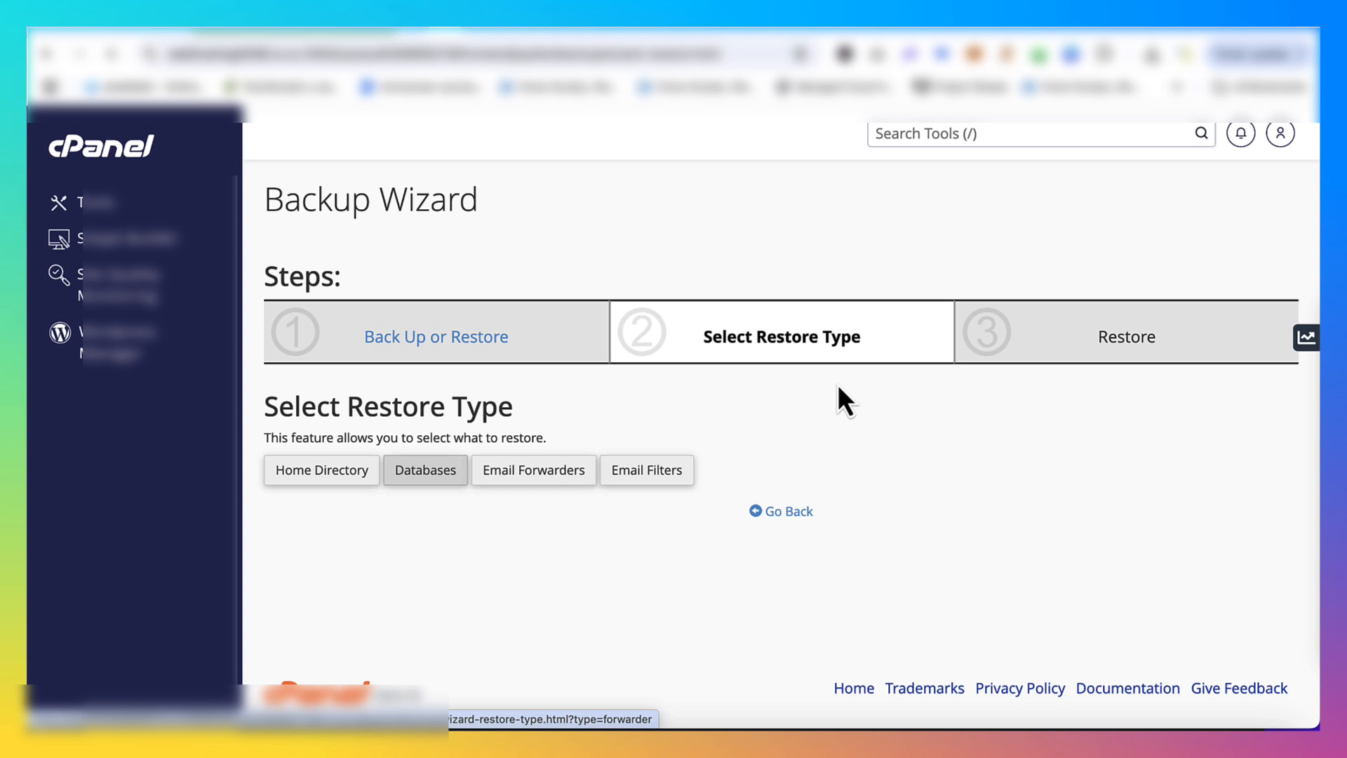
{"action": "left_click", "coordinate": [424, 470]}
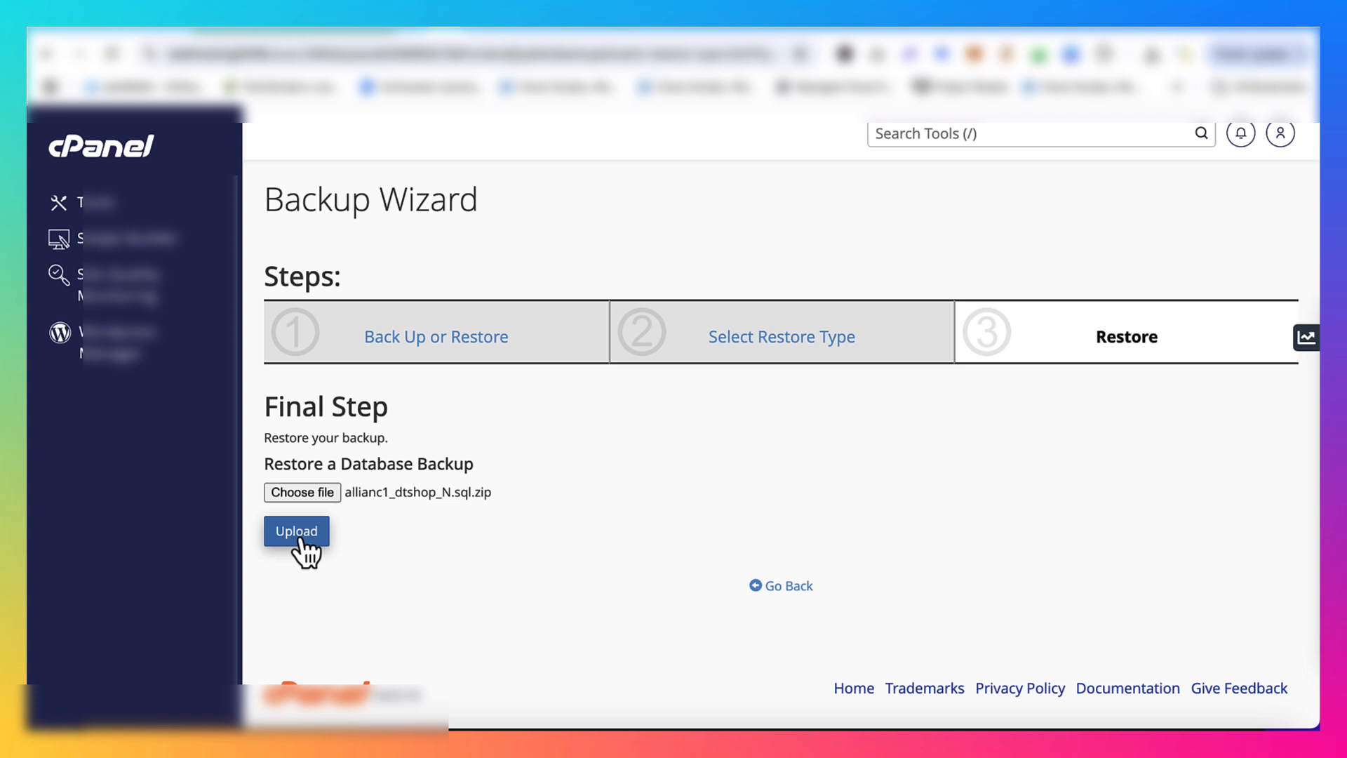
Upload the chosen .sql.zip archive to begin restoring the database.
{"action": "left_click", "coordinate": [296, 531]}
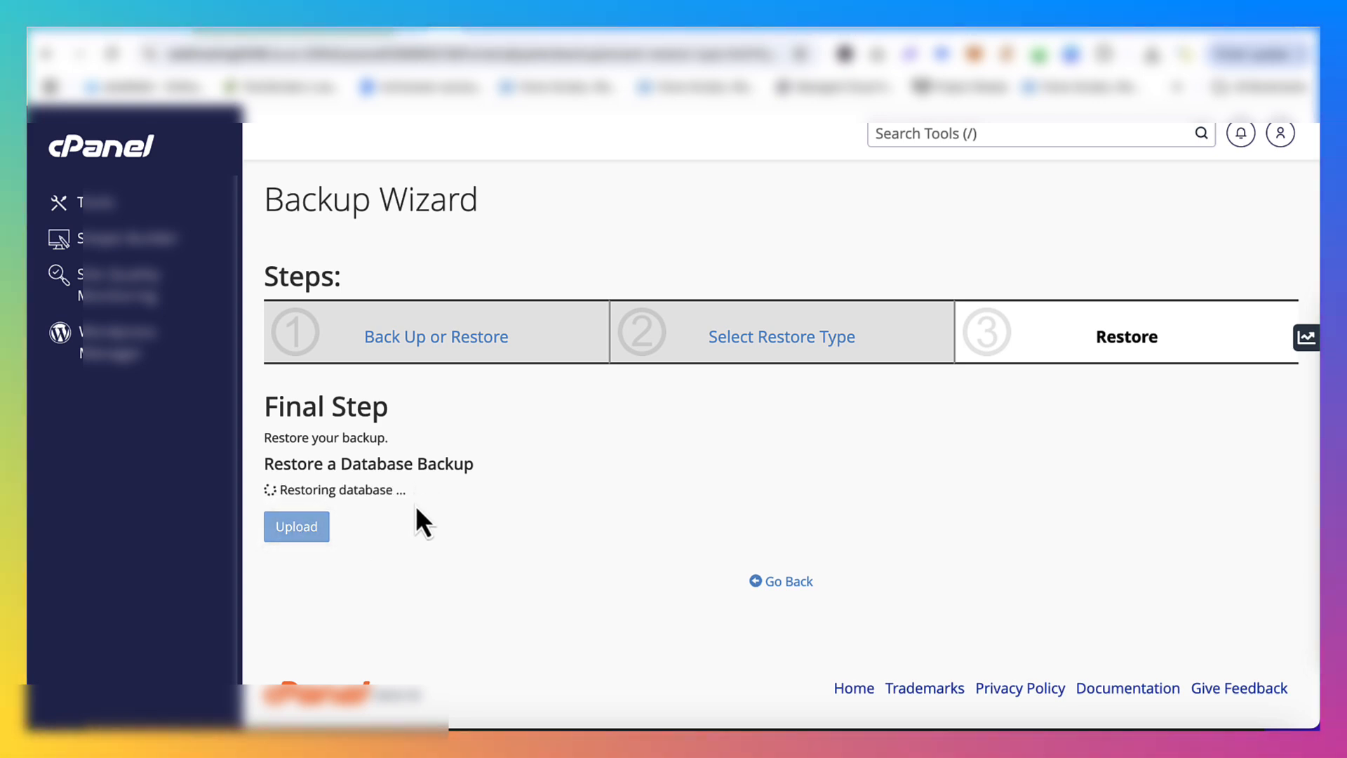
{"action": "mouse_move", "coordinate": [455, 609]}
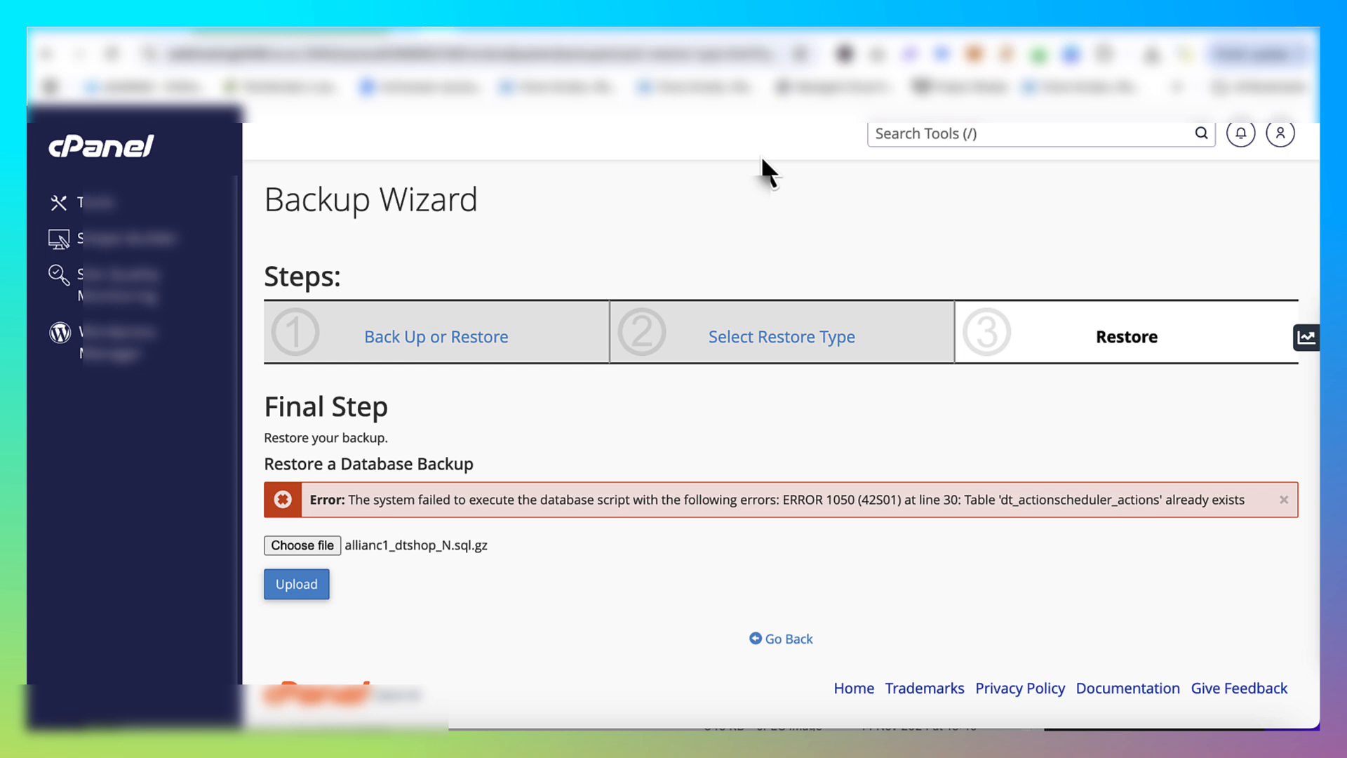
{"action": "mouse_move", "coordinate": [456, 589]}
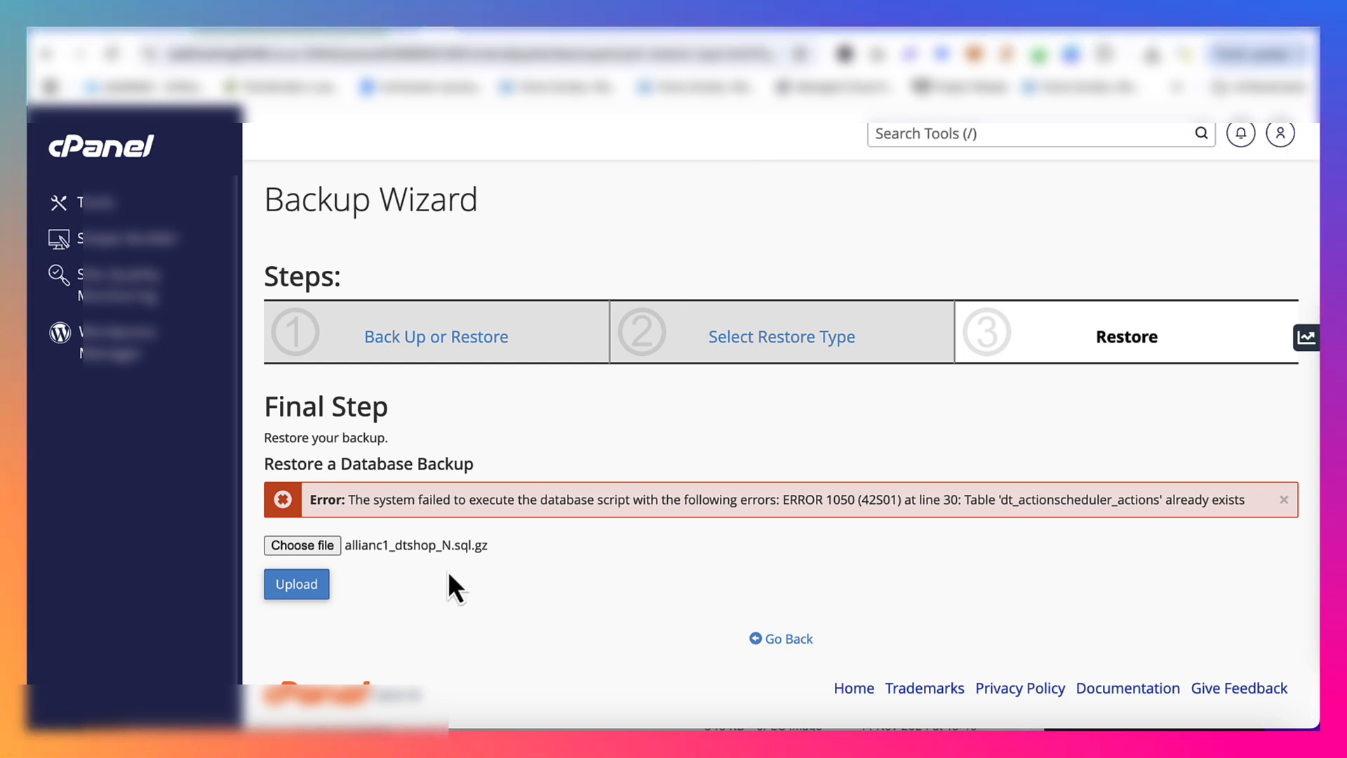
{"action": "mouse_move", "coordinate": [535, 191]}
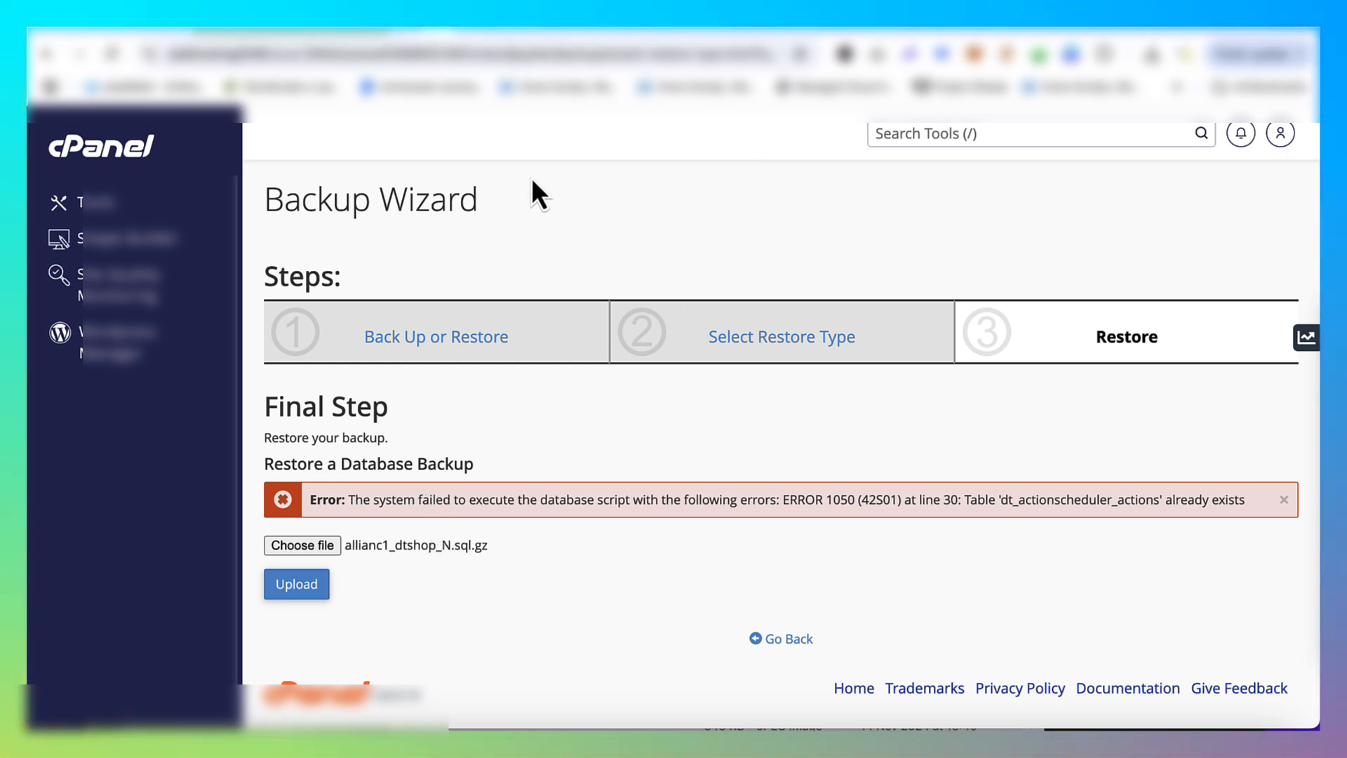
{"action": "mouse_move", "coordinate": [498, 42]}
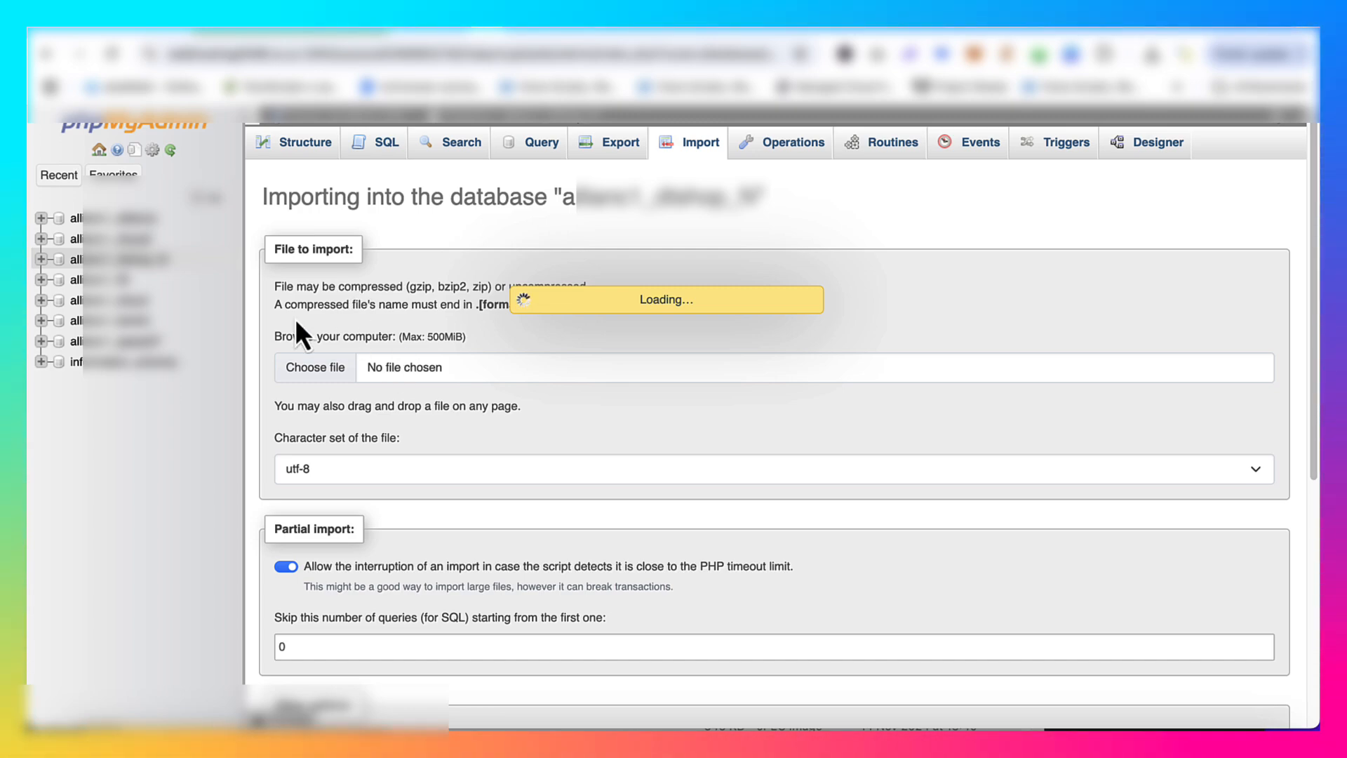
Drop all 130 tables, then the remaining sb_conversations and sb_users tables.
{"action": "left_click", "coordinate": [303, 142]}
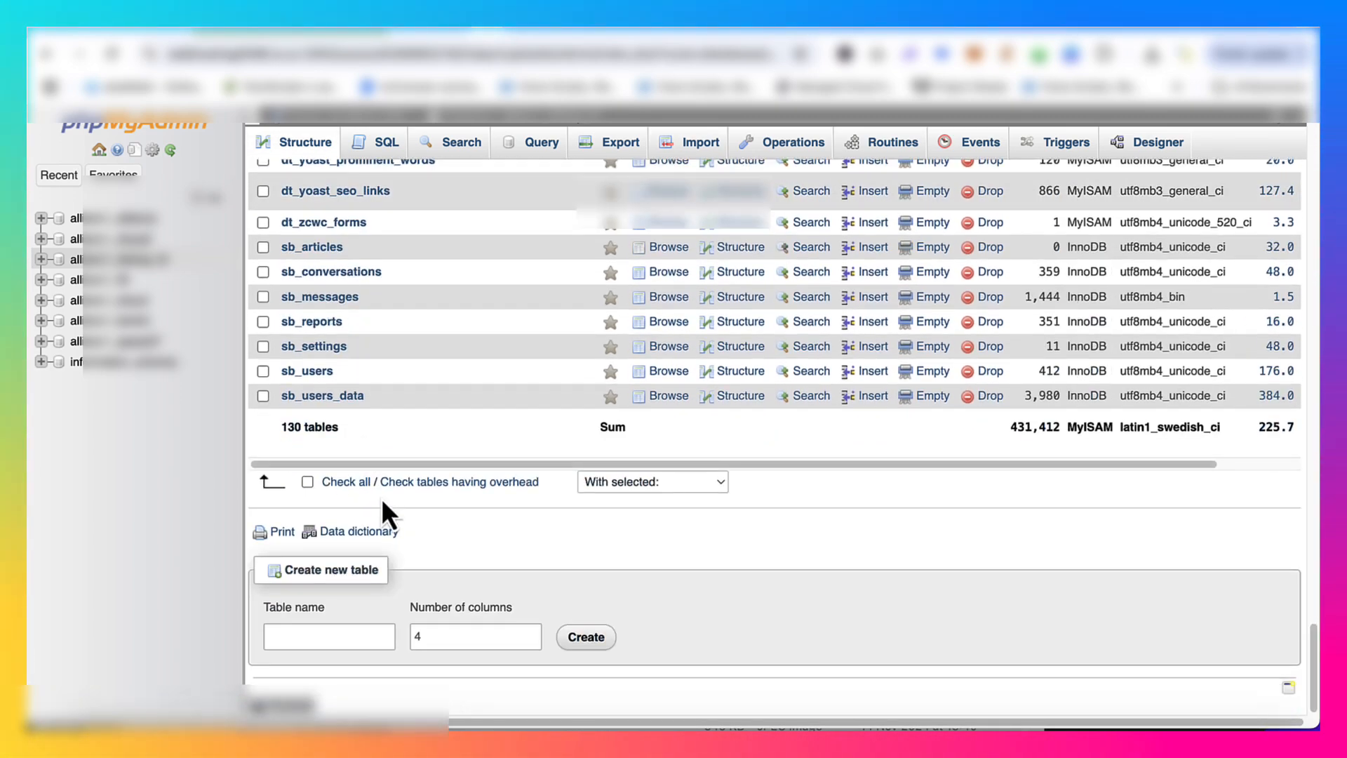
{"action": "left_click", "coordinate": [306, 481]}
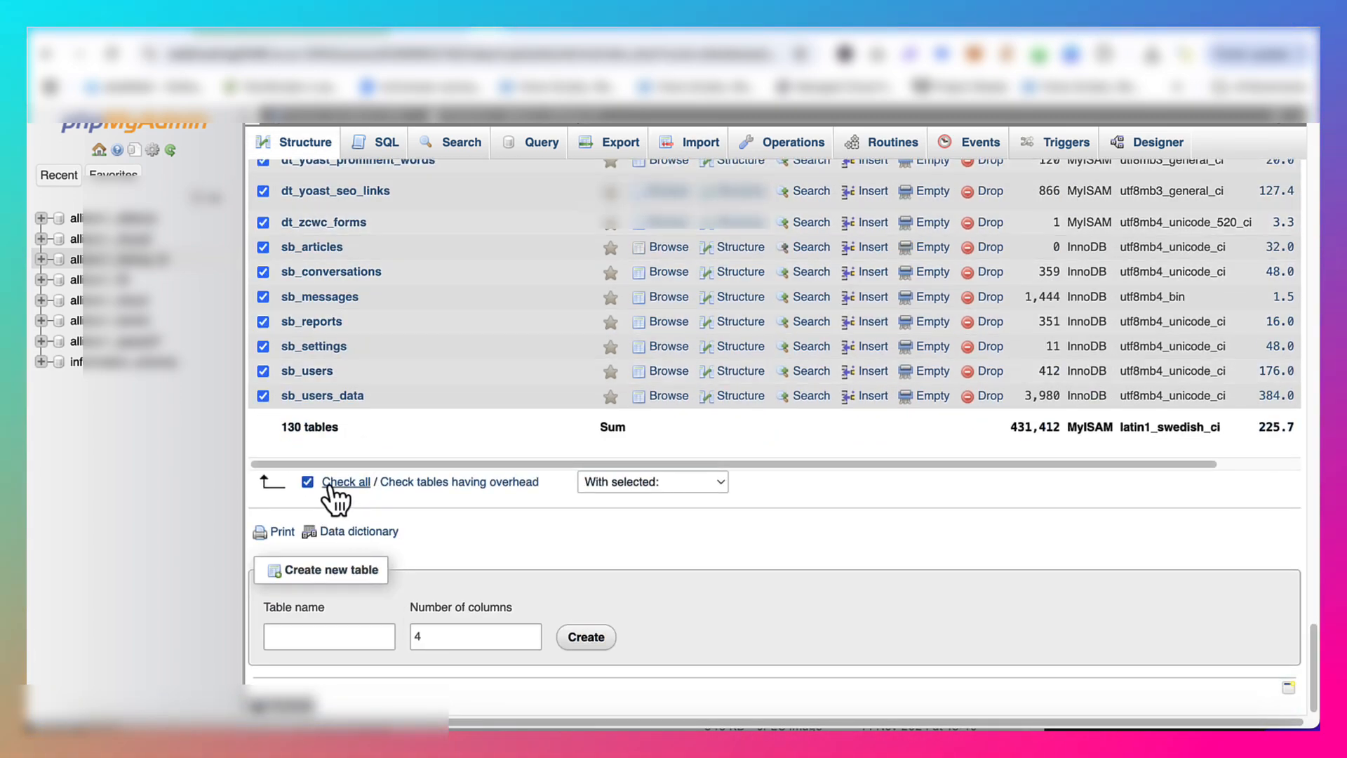
{"action": "left_click", "coordinate": [651, 482]}
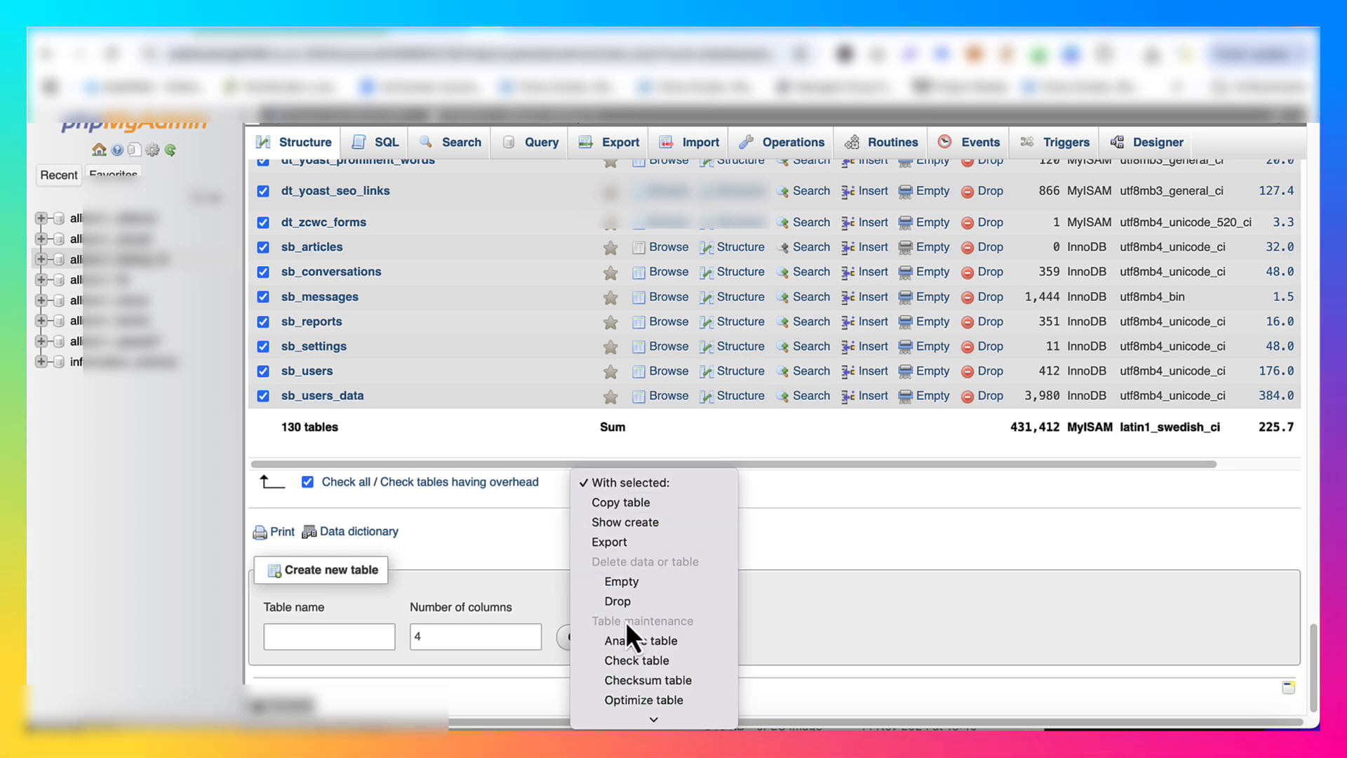
{"action": "left_click", "coordinate": [617, 601]}
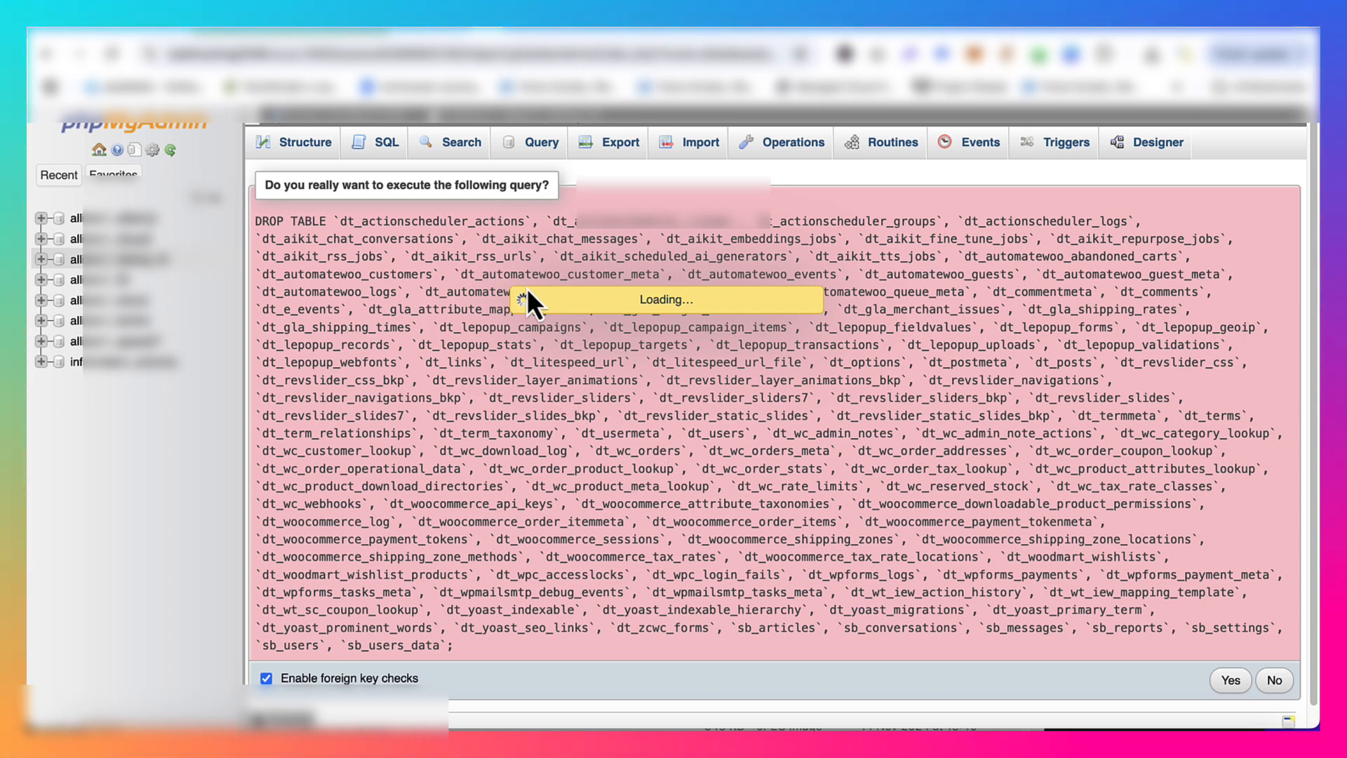
{"action": "mouse_move", "coordinate": [732, 320]}
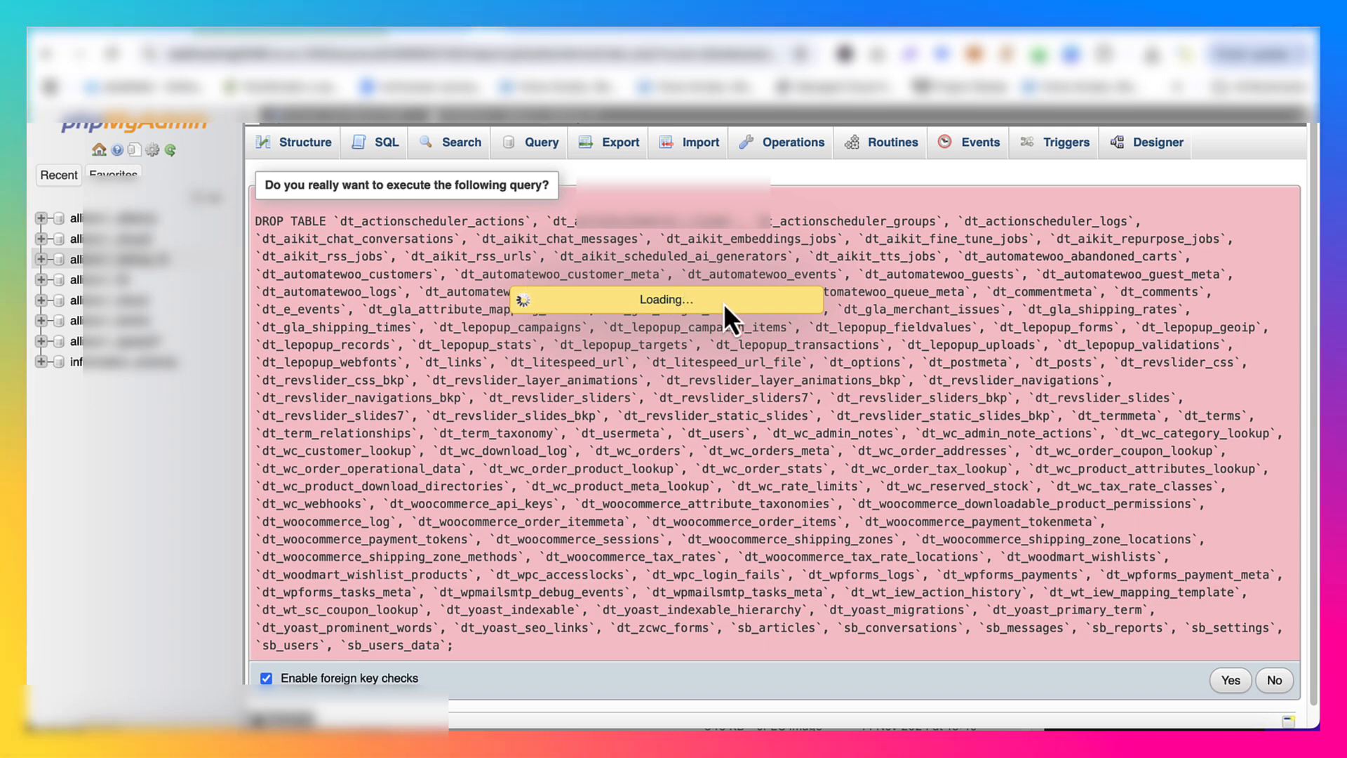
{"action": "left_click", "coordinate": [1229, 680]}
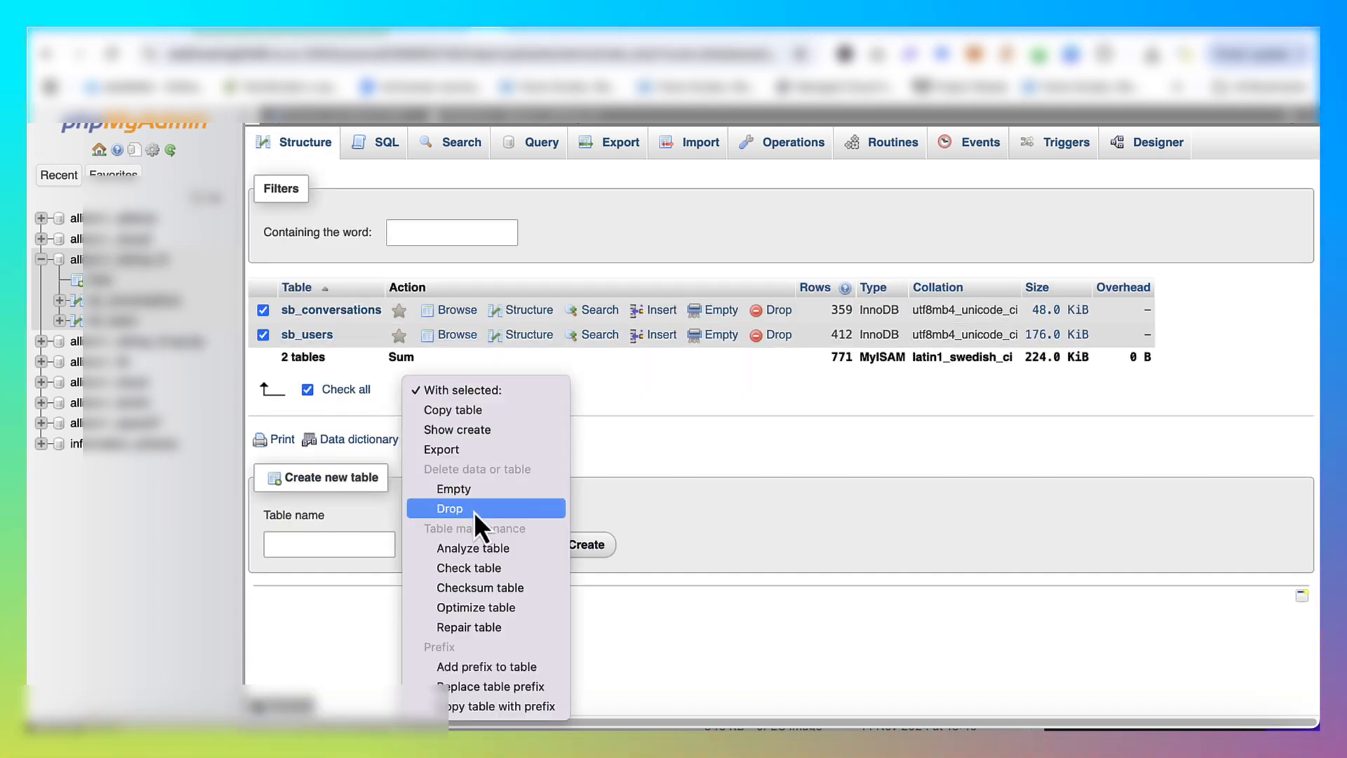
{"action": "left_click", "coordinate": [449, 508]}
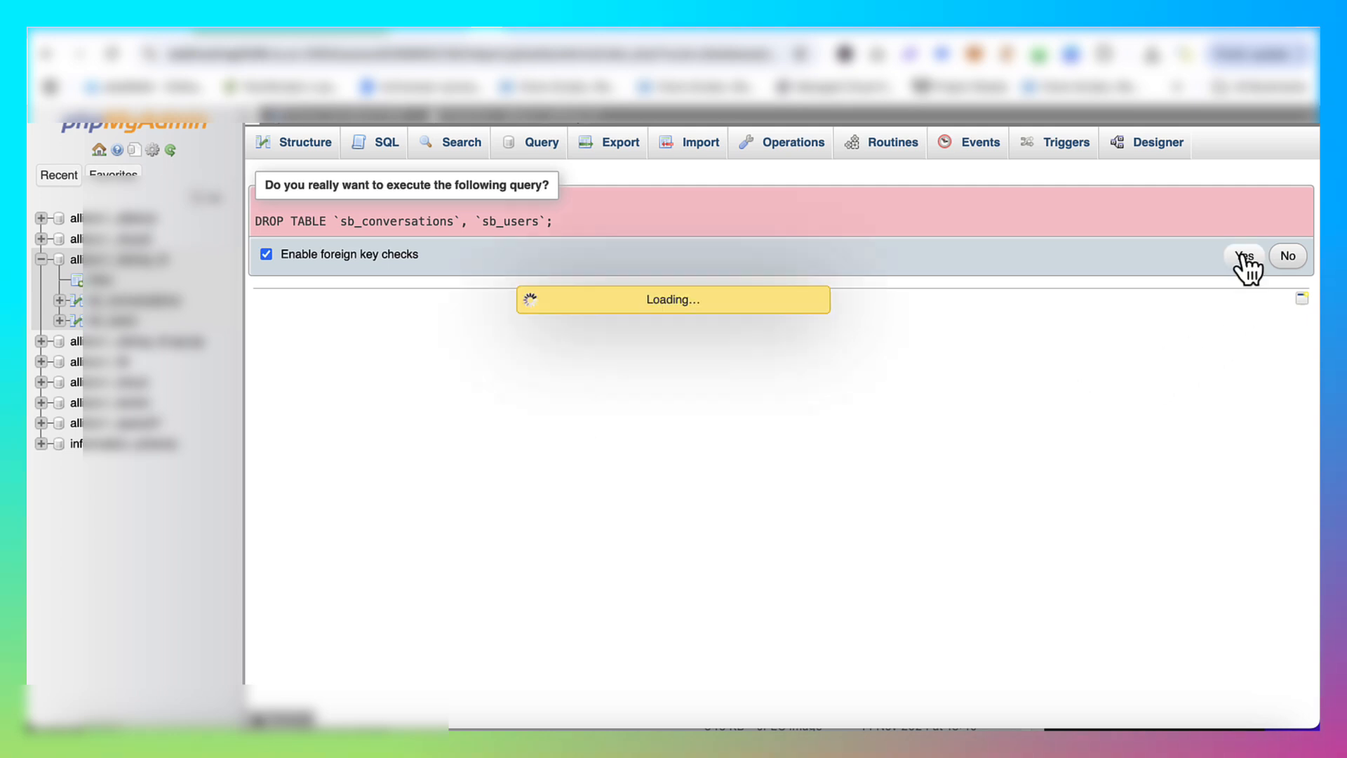
{"action": "left_click", "coordinate": [1244, 255]}
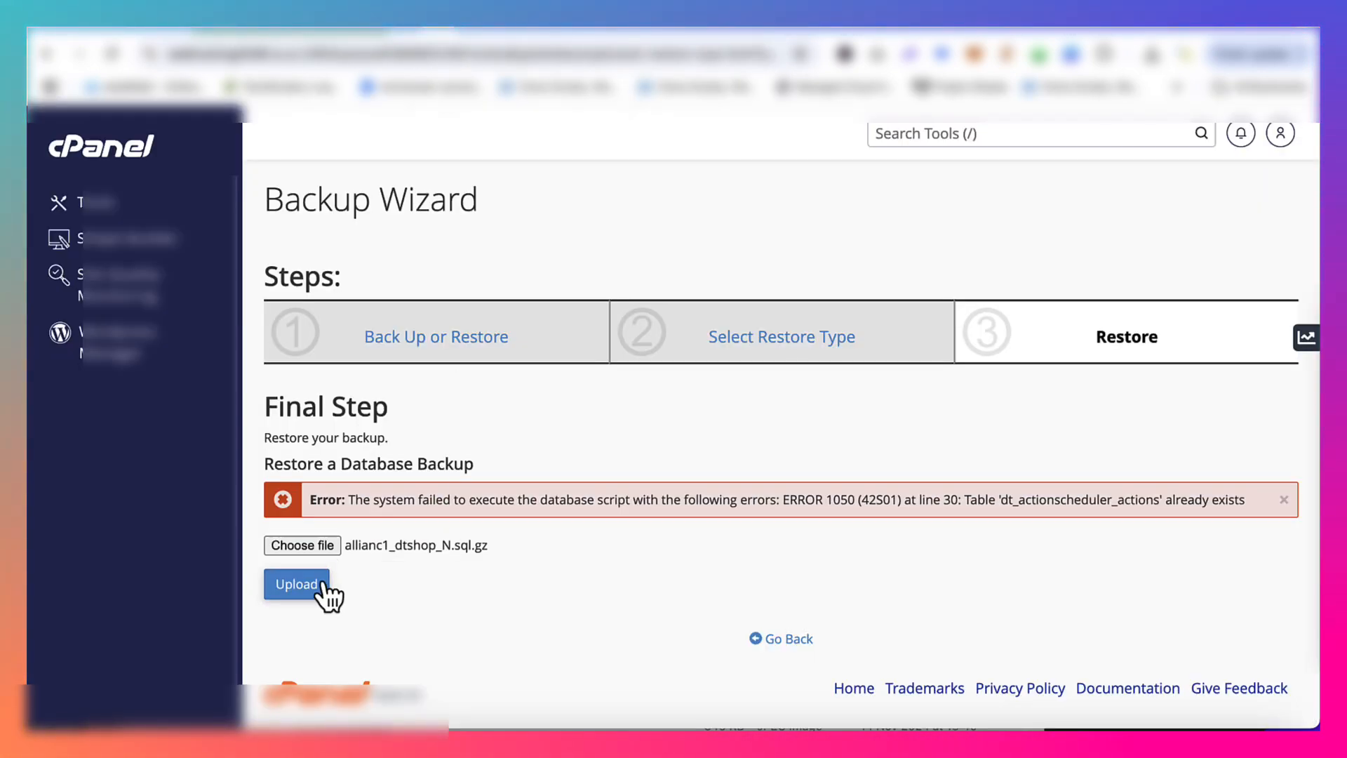
Upload the compressed .sql.gz backup again to restore the emptied database.
{"action": "left_click", "coordinate": [297, 584]}
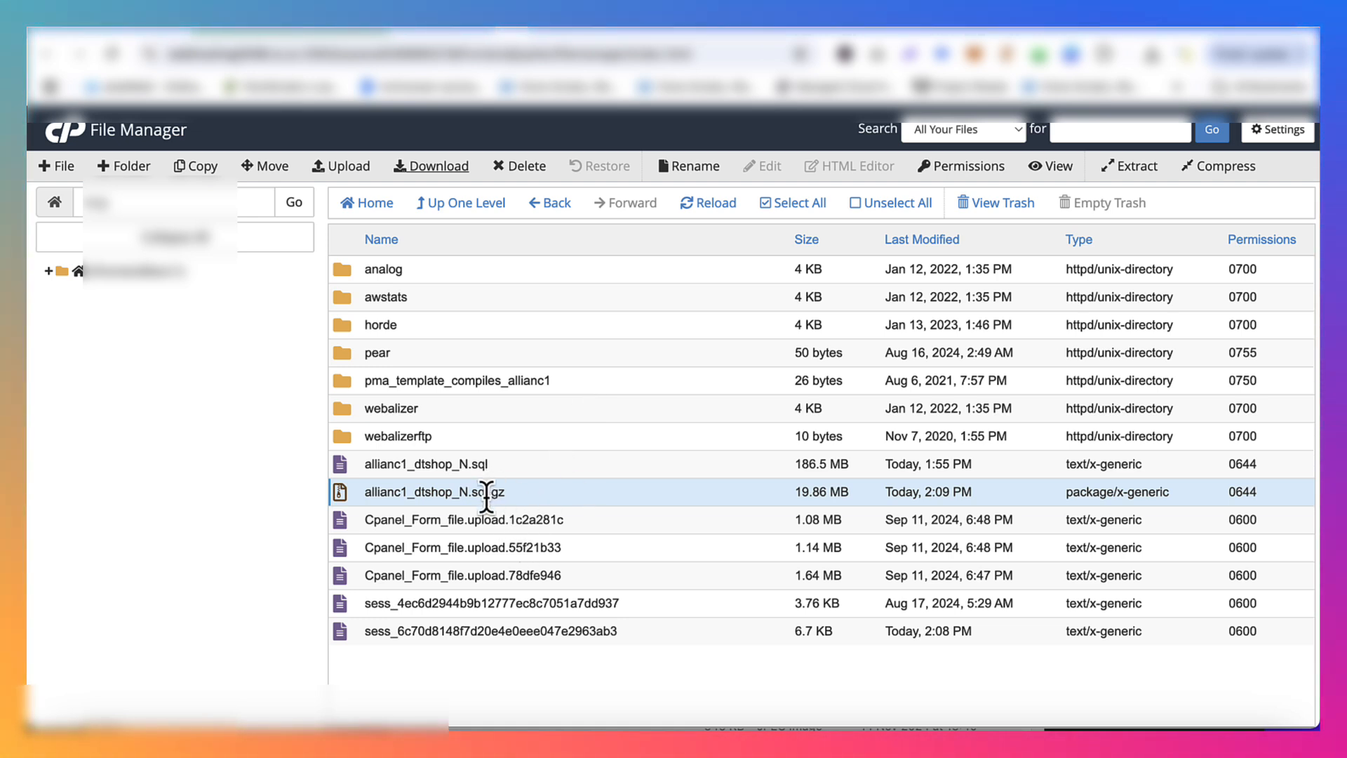
{"action": "mouse_move", "coordinate": [490, 491]}
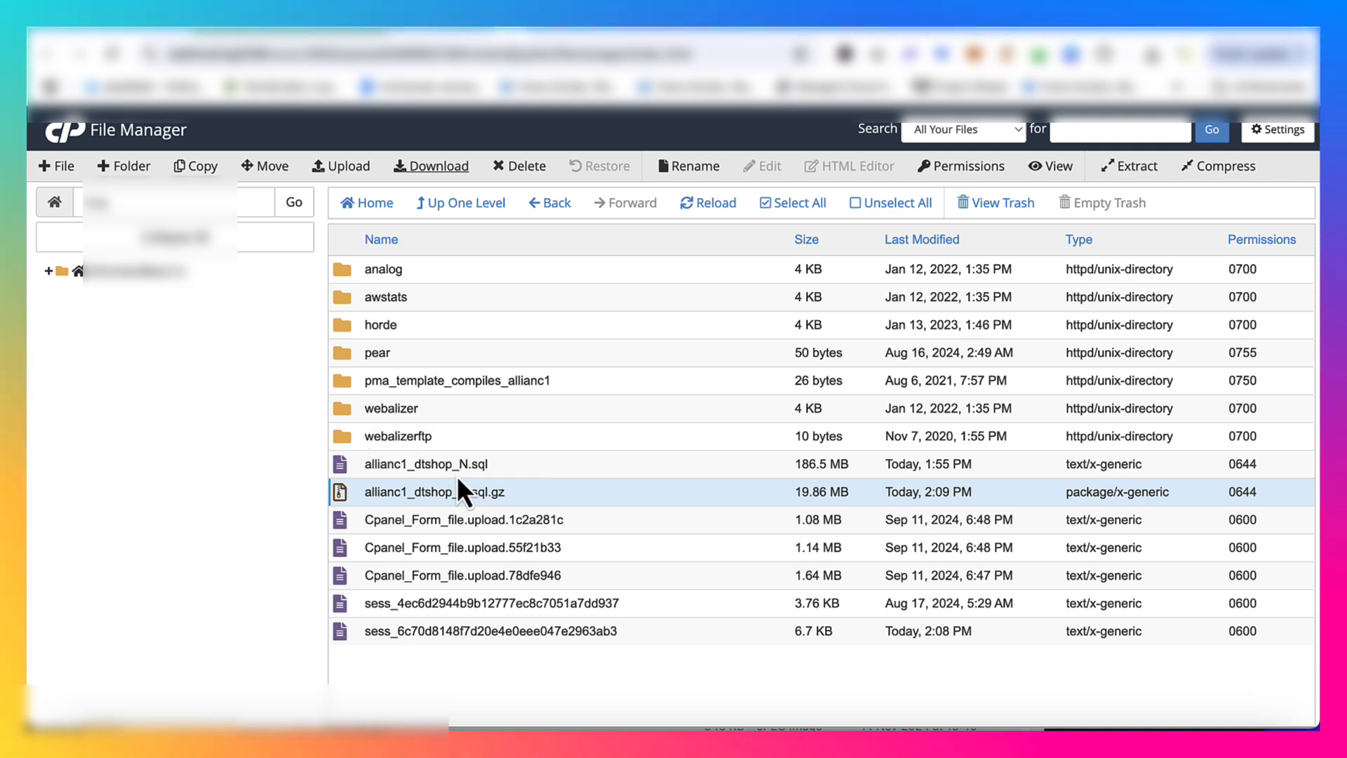
Trash the old .sql.gz archive and re-compress the SQL dump as a GZip archive.
{"action": "left_click", "coordinate": [520, 165]}
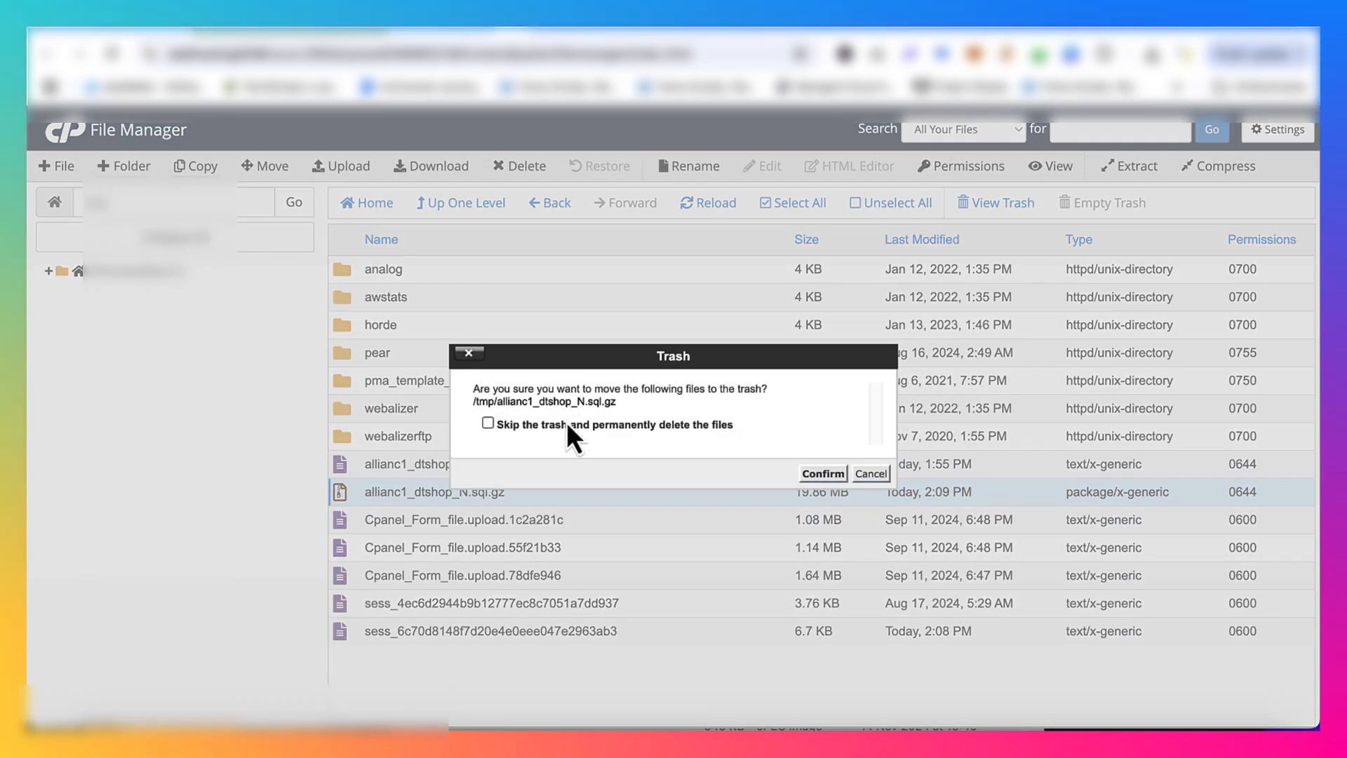
{"action": "left_click", "coordinate": [820, 474]}
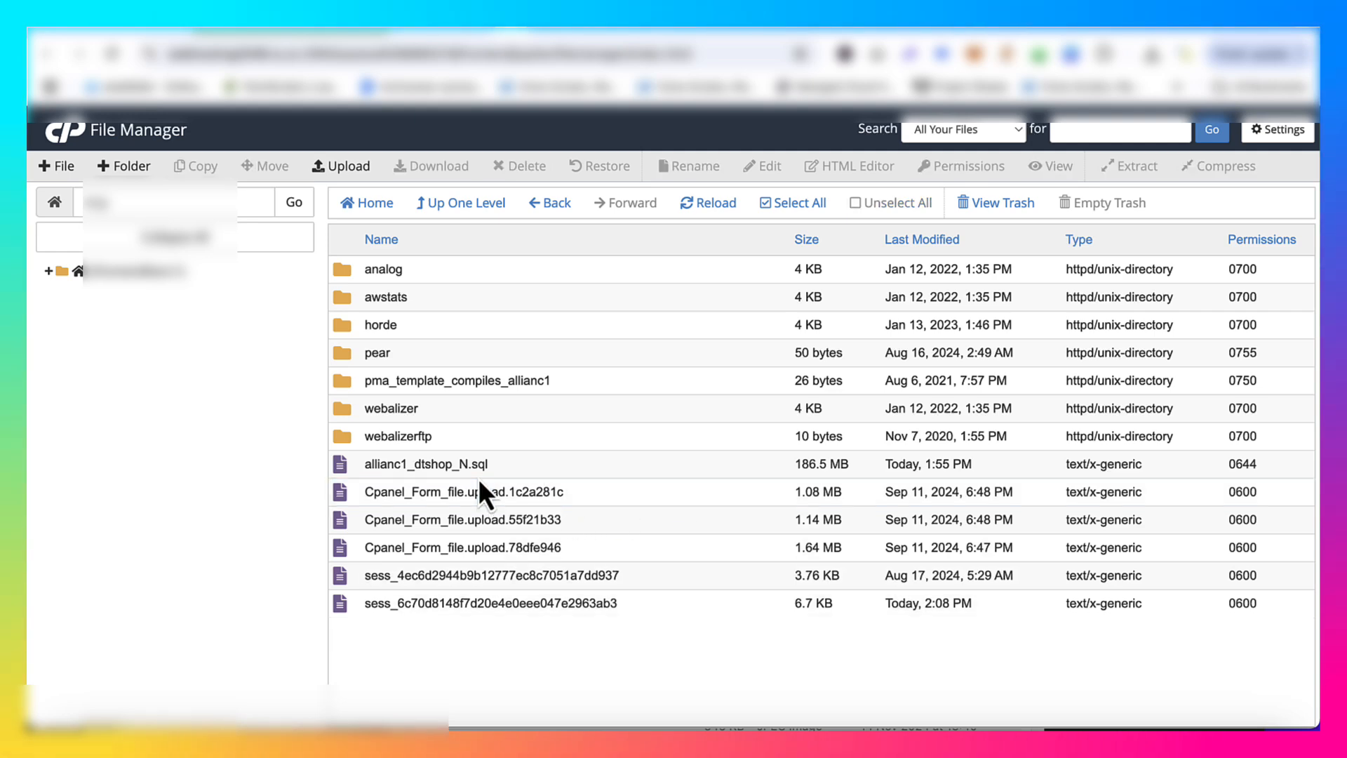
{"action": "right_click", "coordinate": [425, 463]}
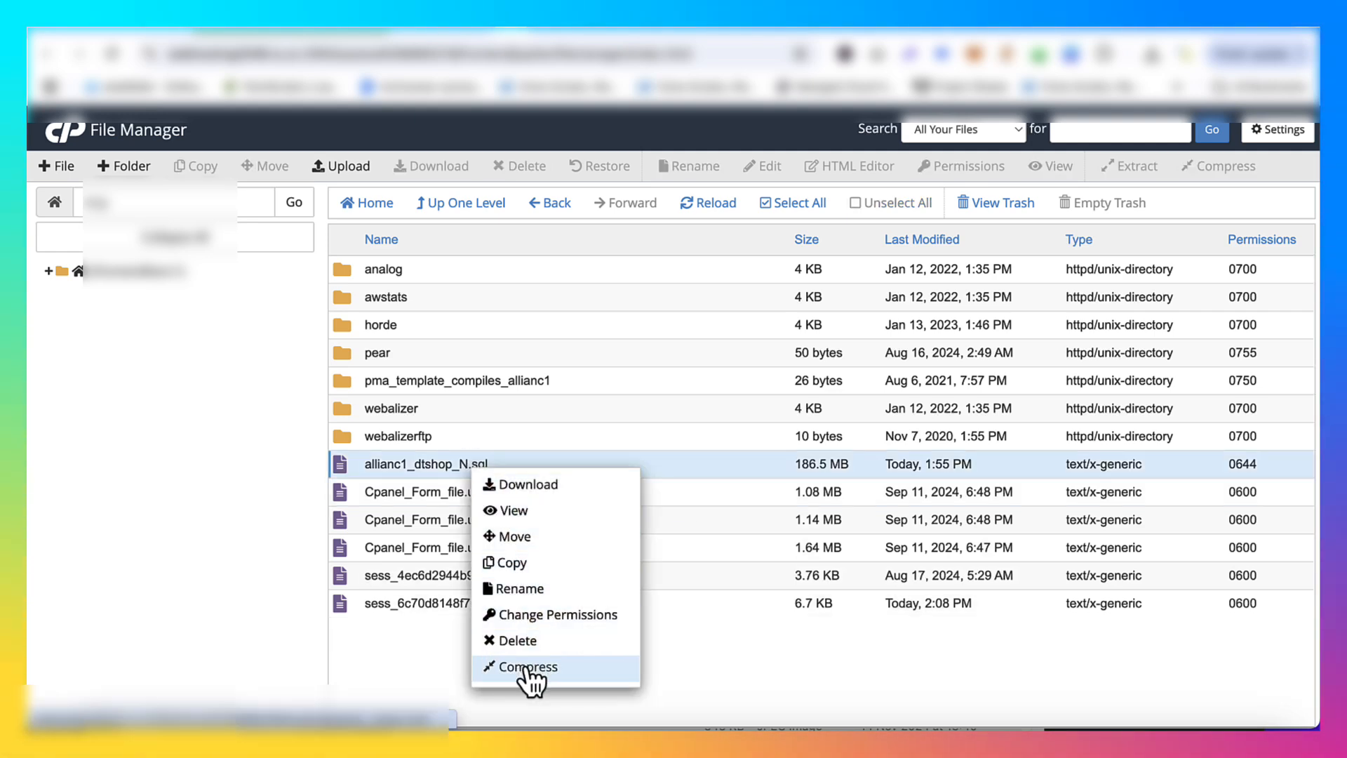
{"action": "left_click", "coordinate": [528, 666]}
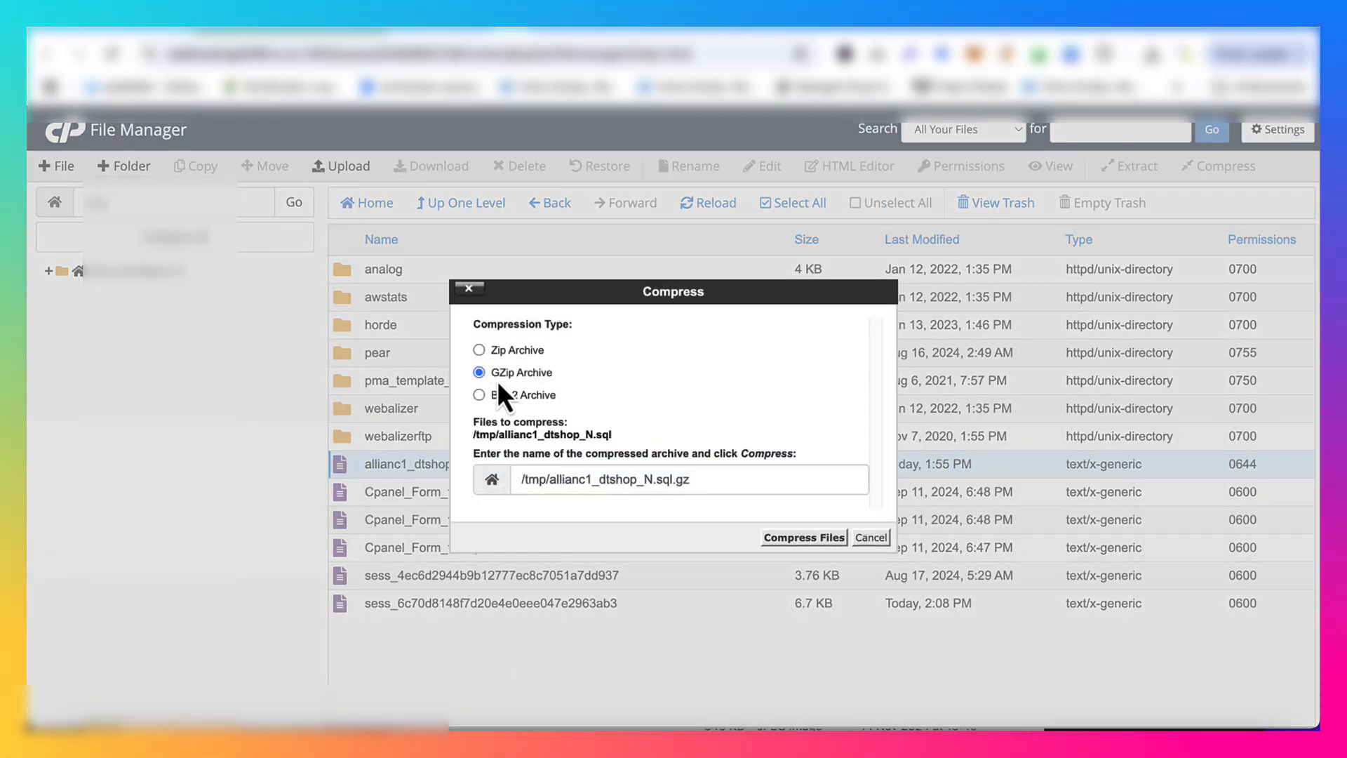
{"action": "left_click", "coordinate": [479, 350]}
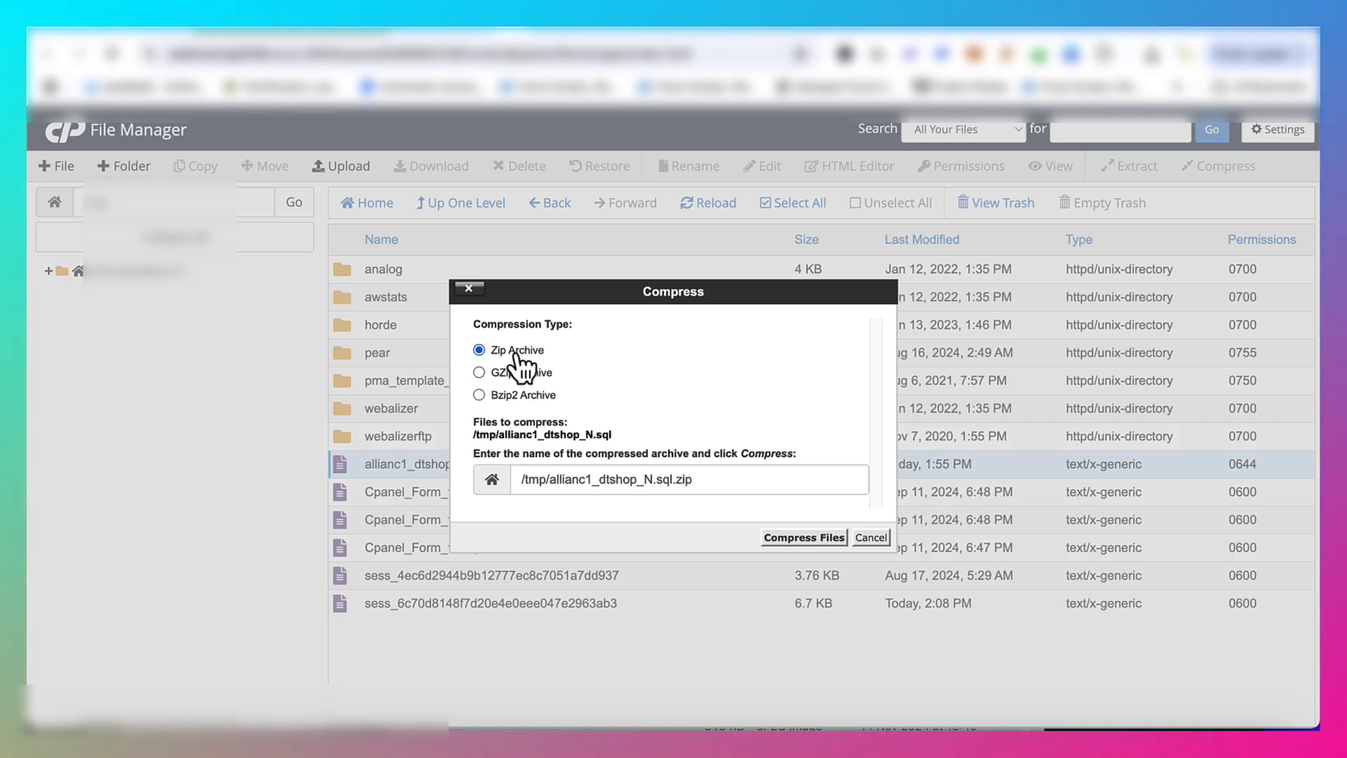
{"action": "mouse_move", "coordinate": [520, 382]}
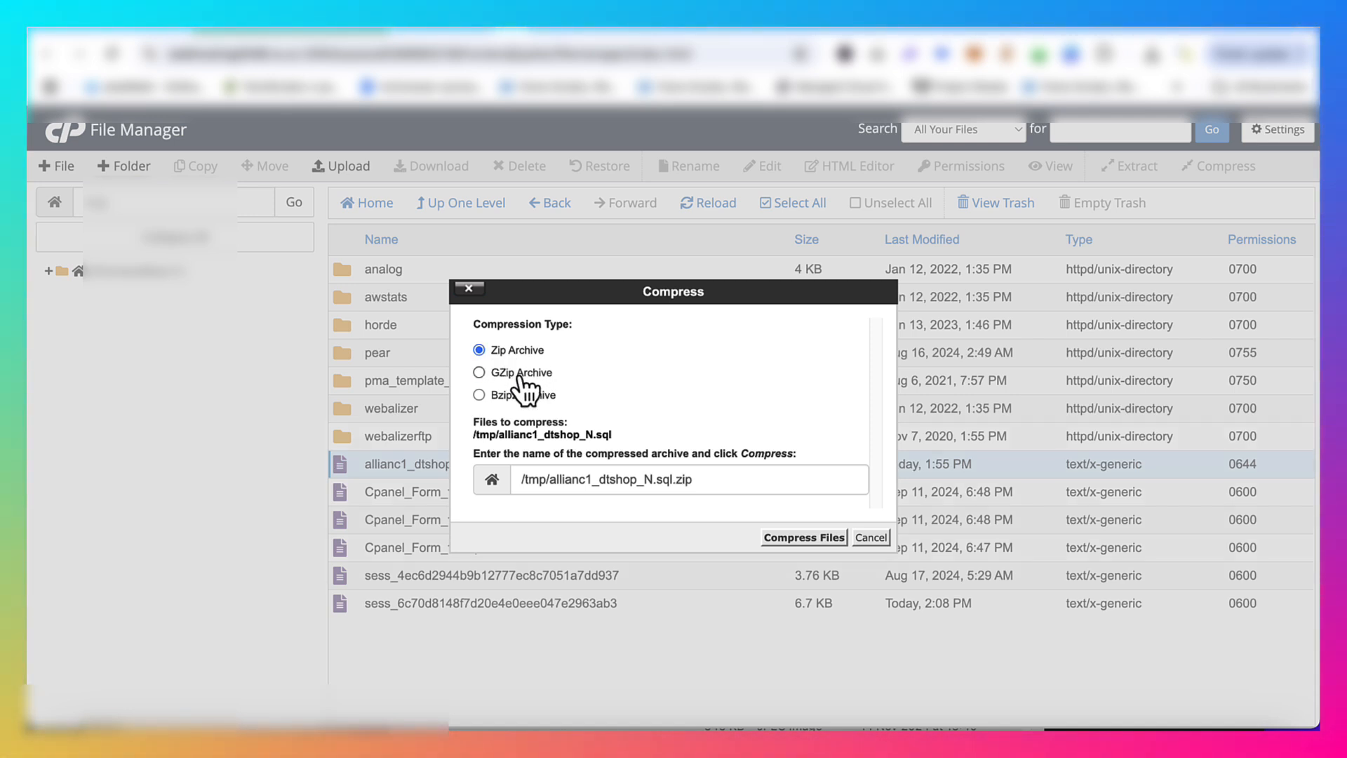
{"action": "left_click", "coordinate": [479, 372]}
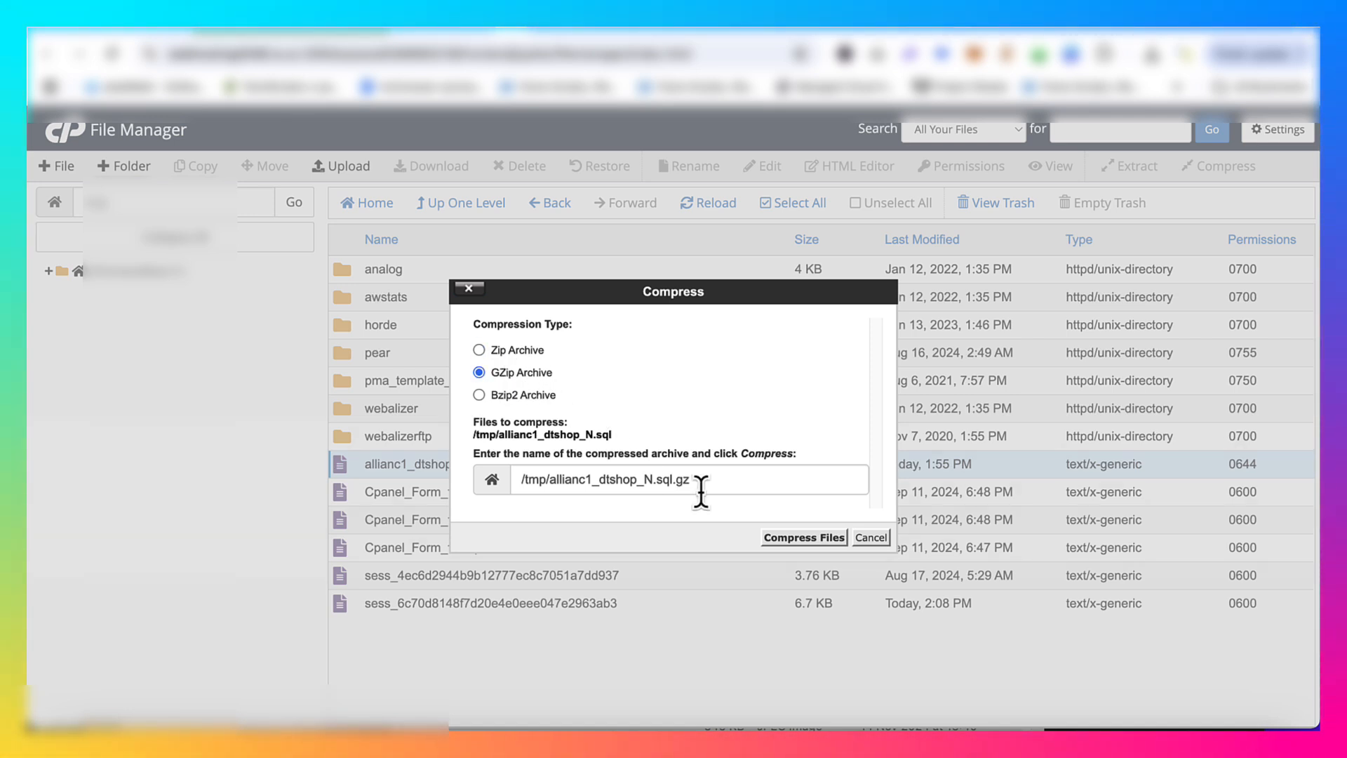
{"action": "left_click", "coordinate": [802, 537]}
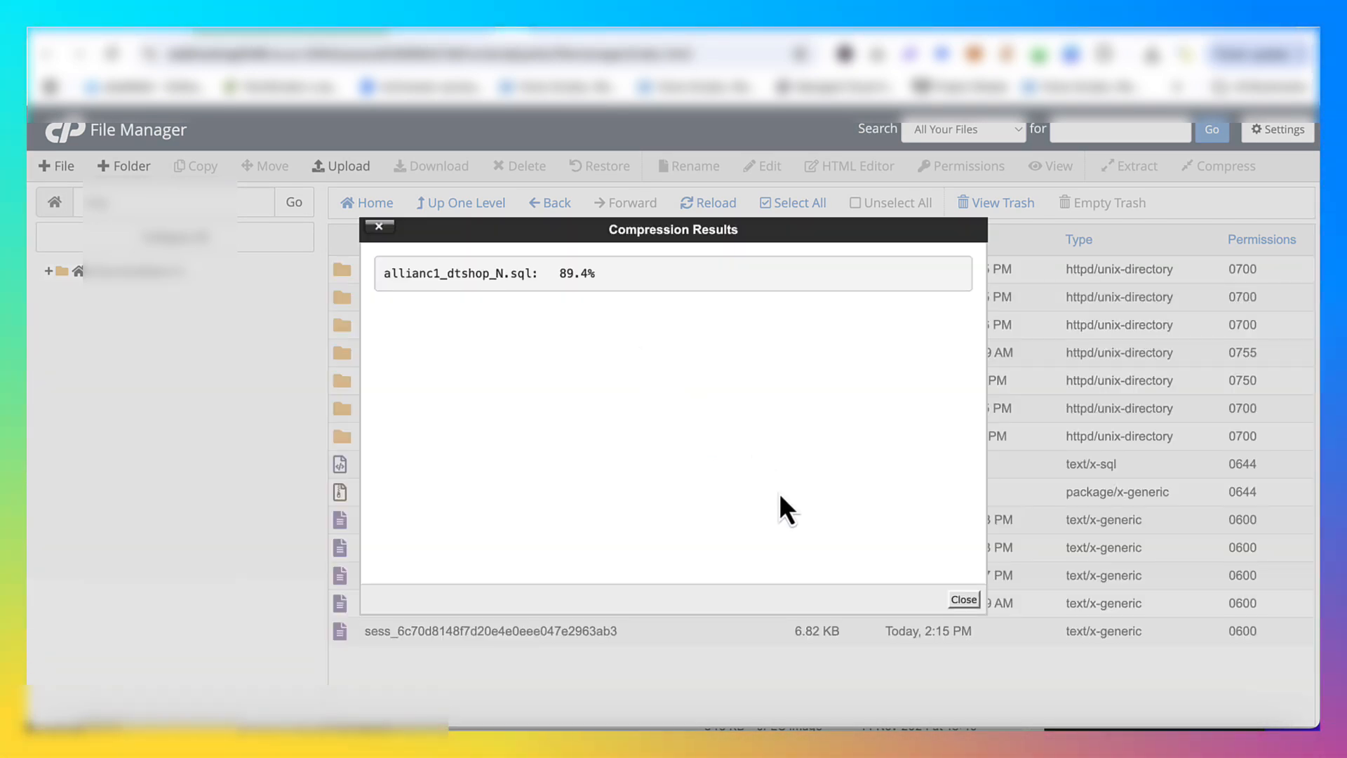
{"action": "left_click", "coordinate": [962, 599]}
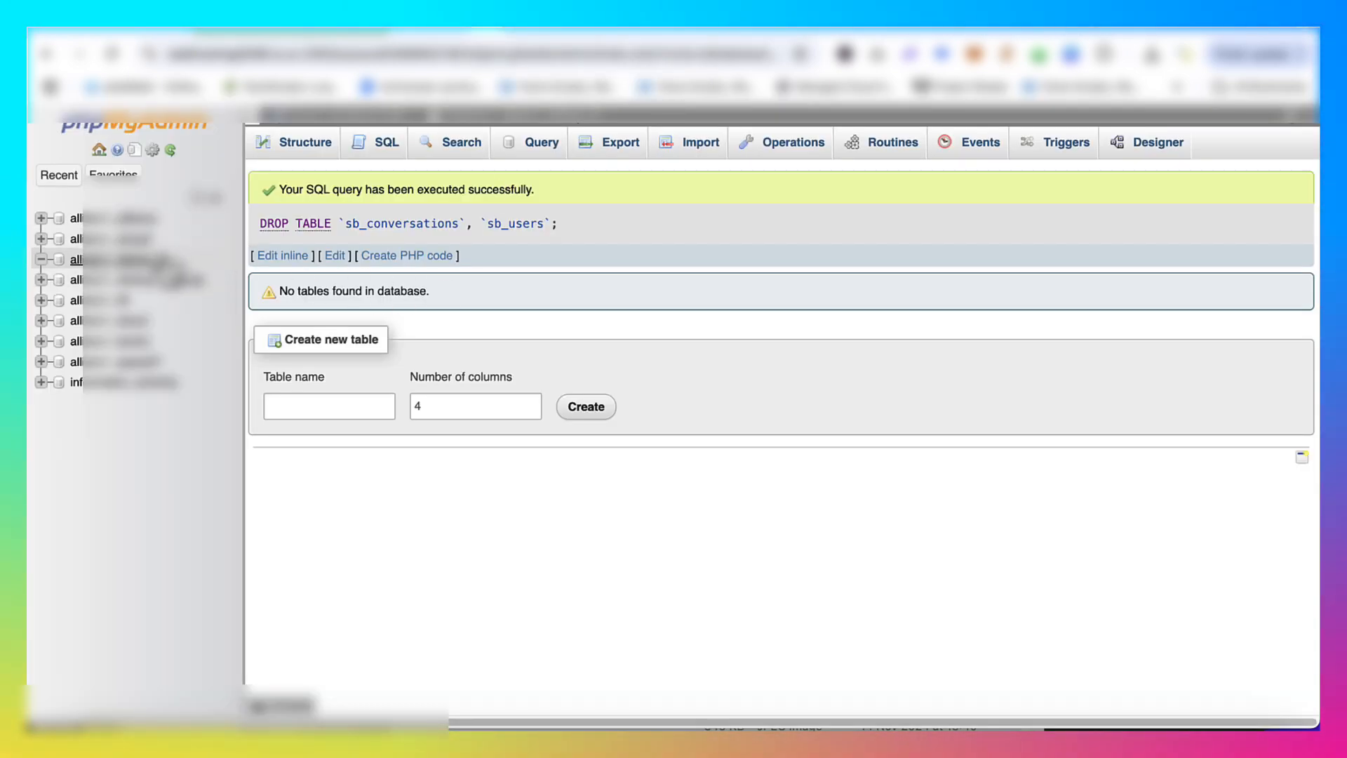
Reload the Structure tab to see restored tables like dt_actionscheduler_actions with 4,056 rows.
{"action": "left_click", "coordinate": [335, 255]}
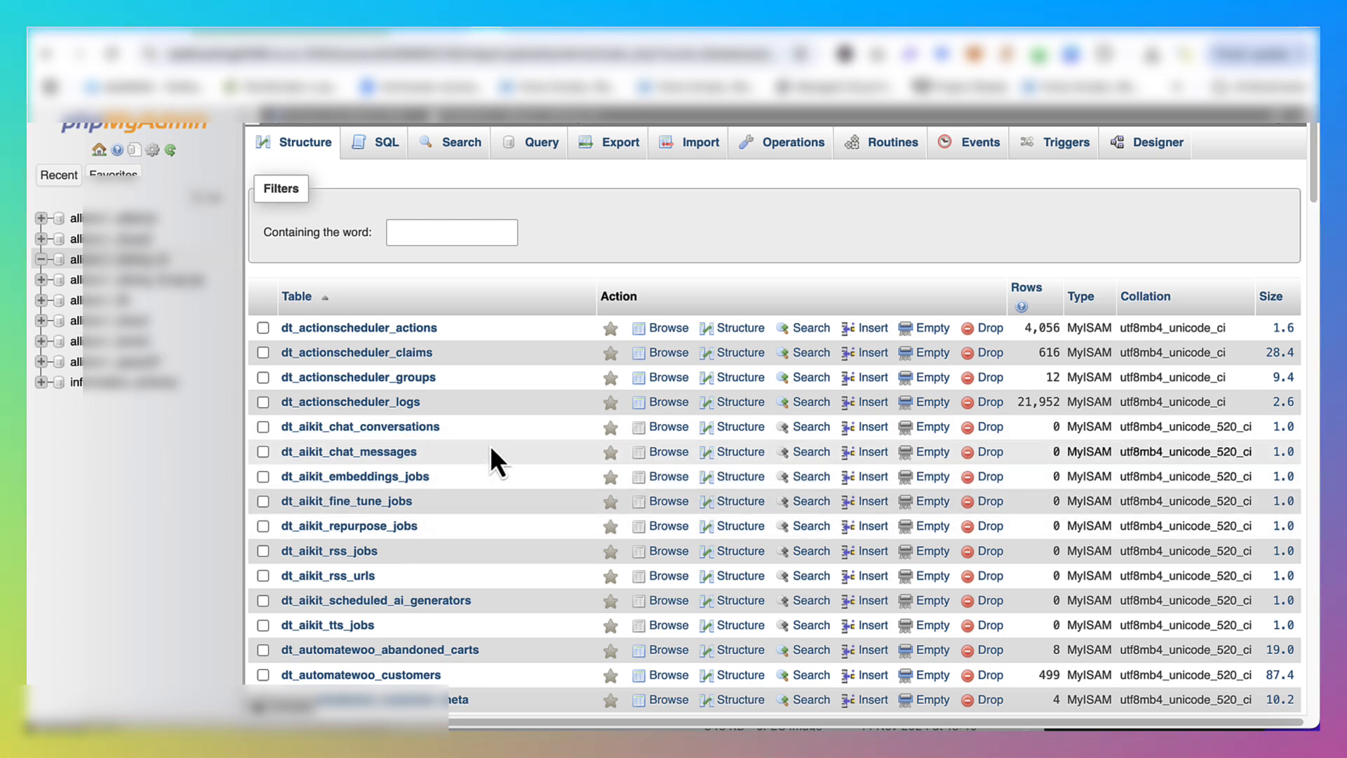
{"action": "mouse_move", "coordinate": [581, 211]}
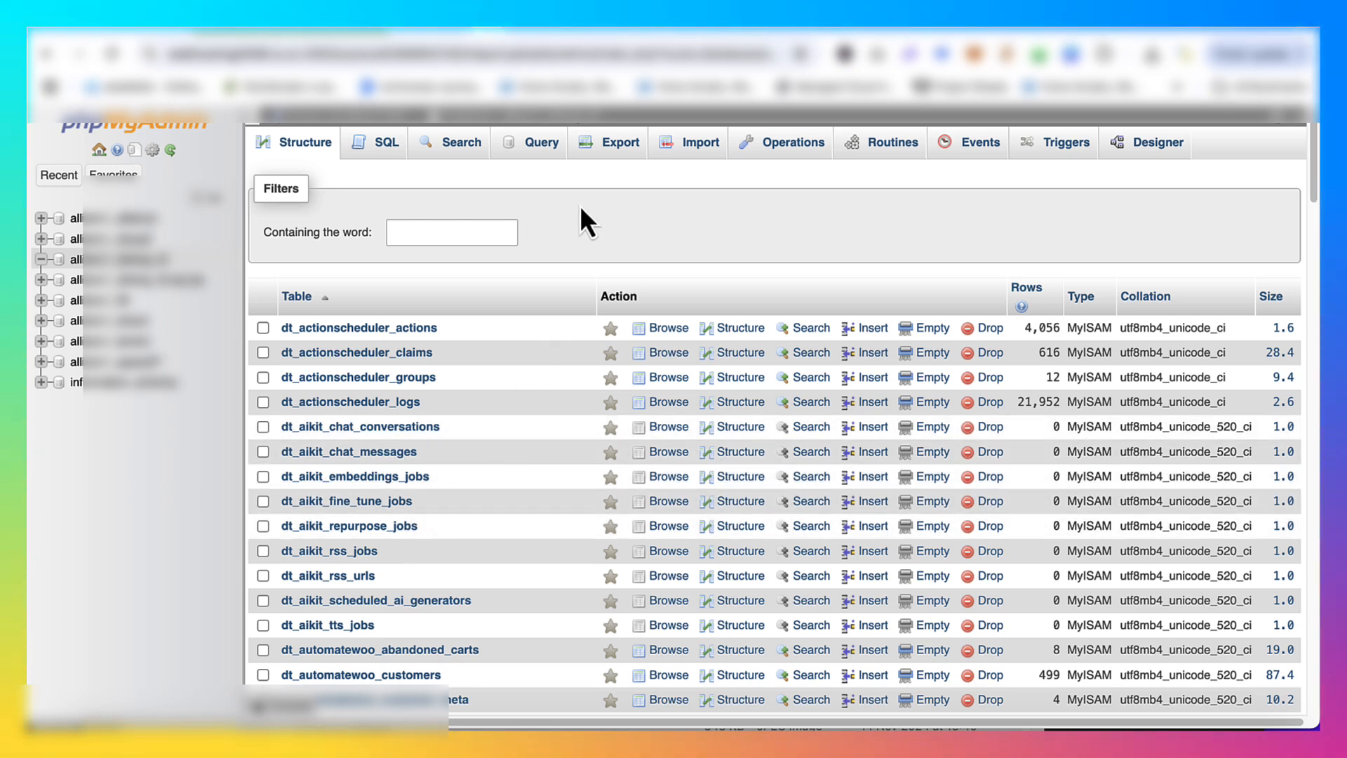
{"action": "mouse_move", "coordinate": [833, 198]}
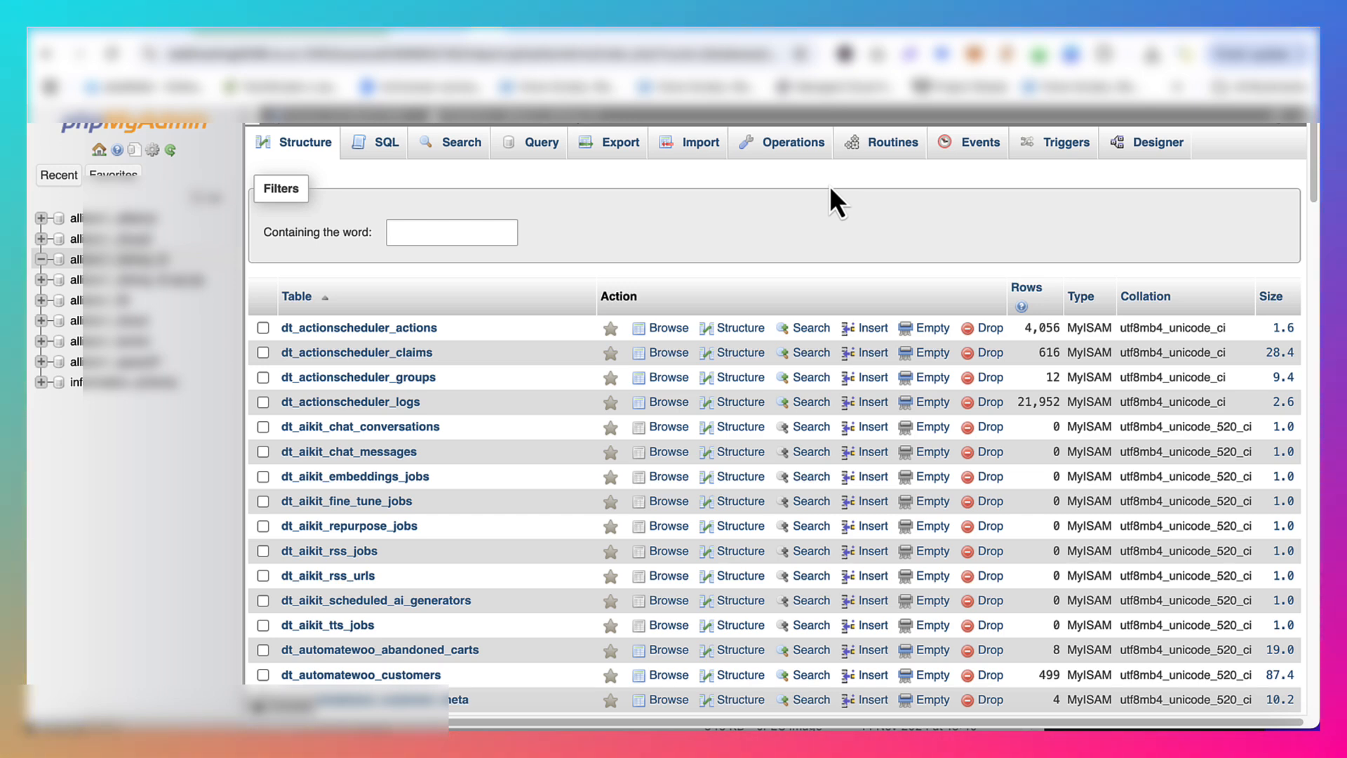